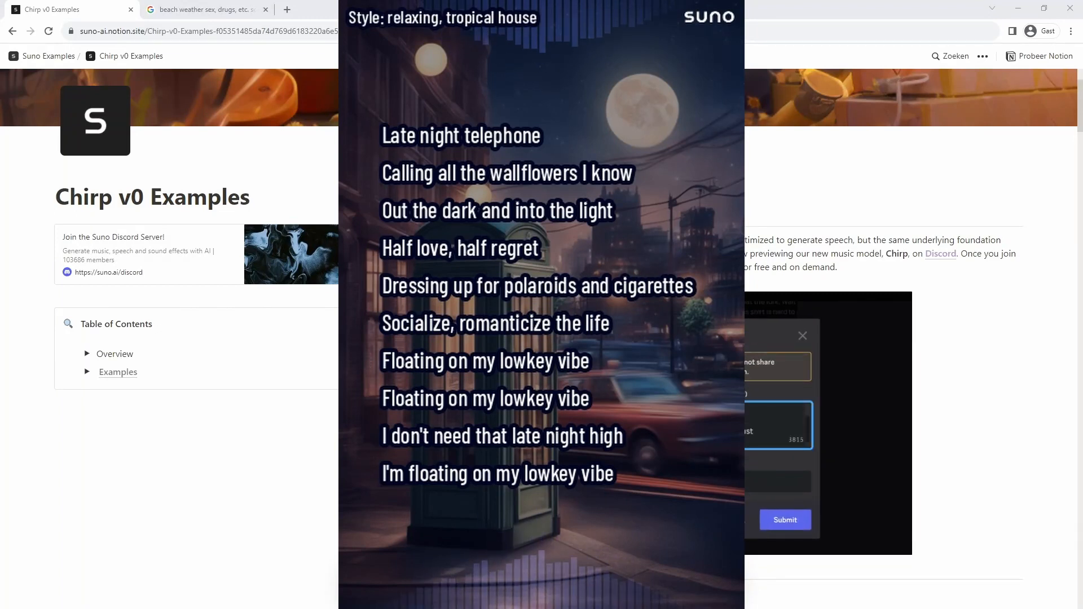
- Enter the chirp-beta-1 channel's message box and start a new song request with /chirp
{"action": "left_click", "coordinate": [785, 519]}
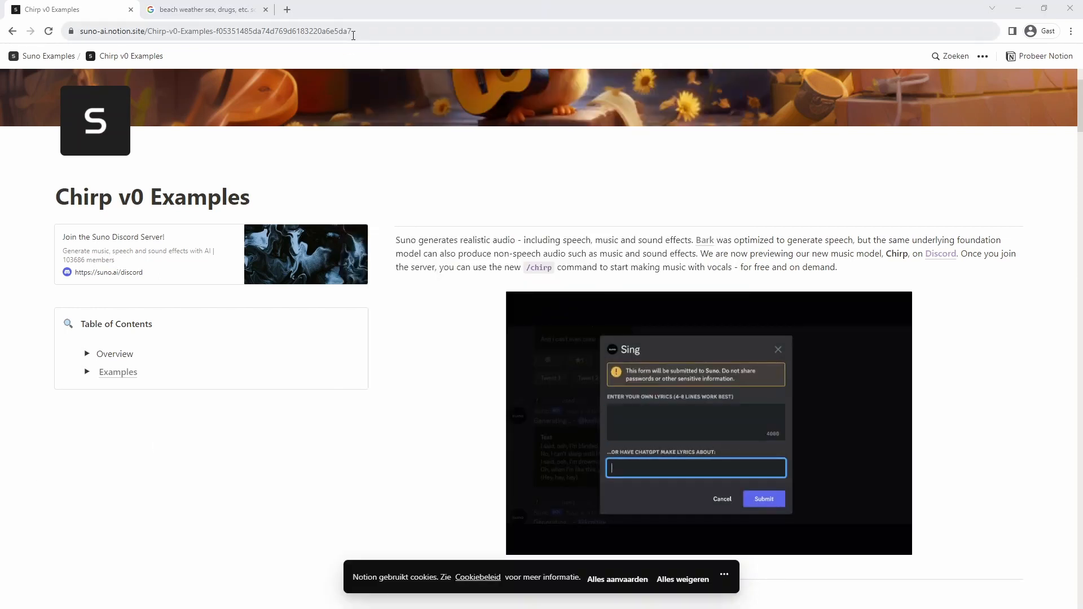
{"action": "type", "text": "hot diggity dog"}
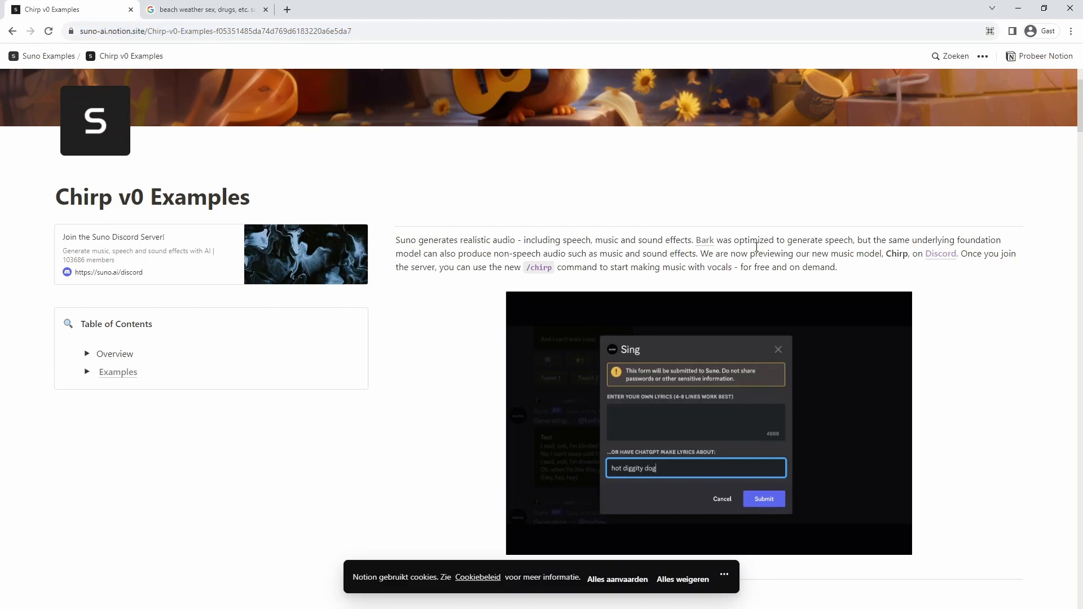
{"action": "left_click", "coordinate": [764, 498]}
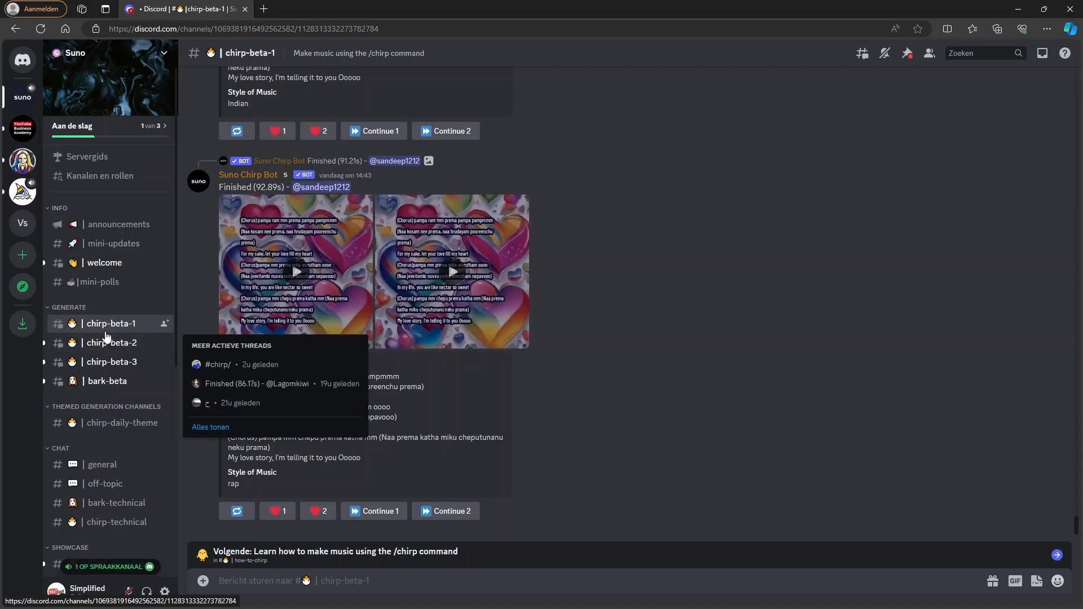
{"action": "mouse_move", "coordinate": [101, 331]}
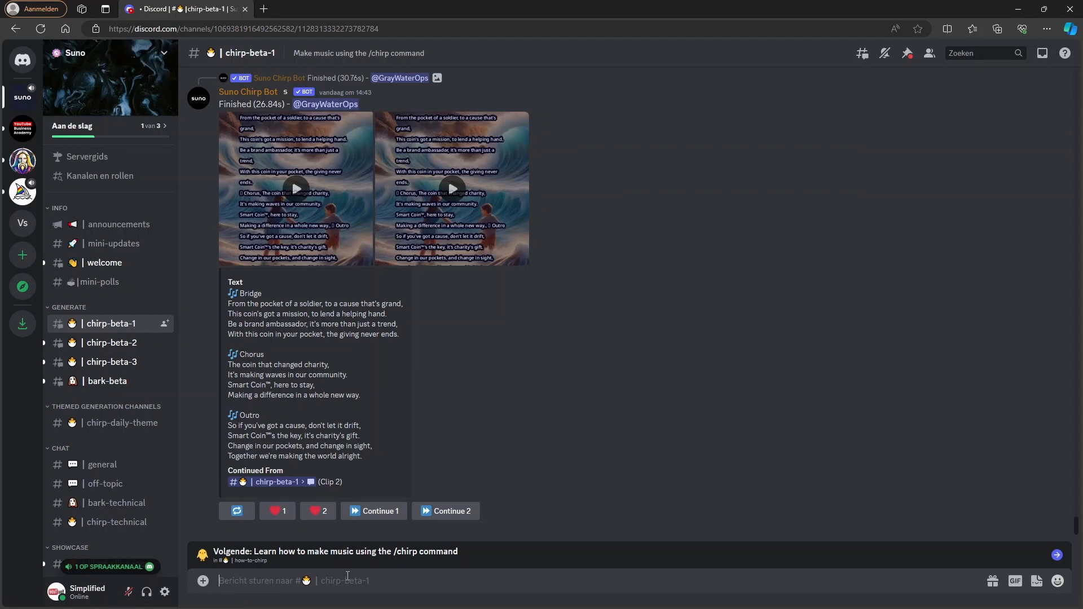
{"action": "type", "text": "/chirp"}
{"action": "type", "text": "random"}
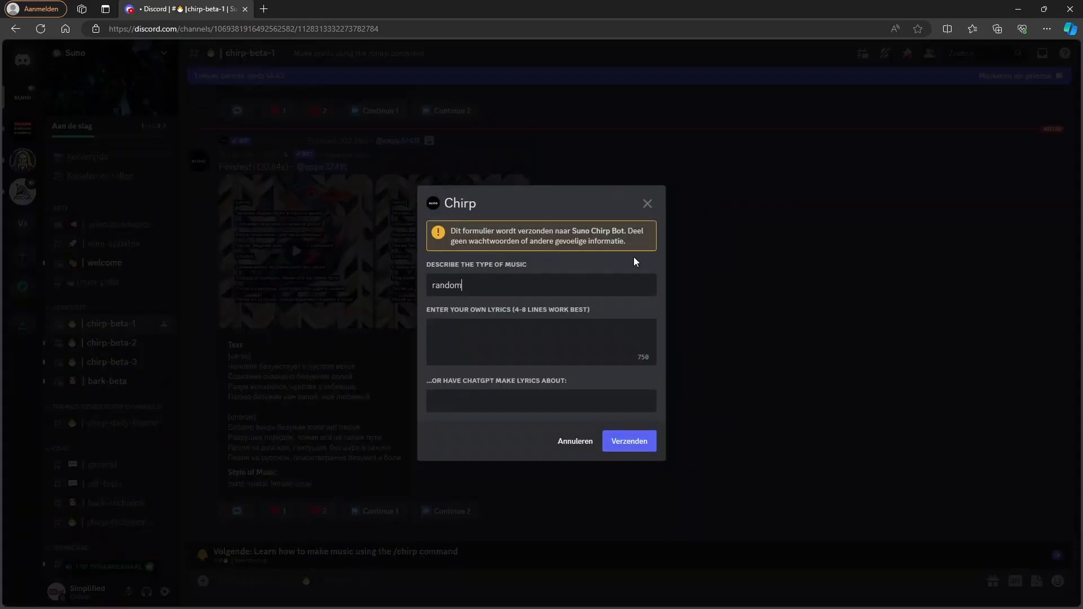
{"action": "mouse_move", "coordinate": [629, 315]}
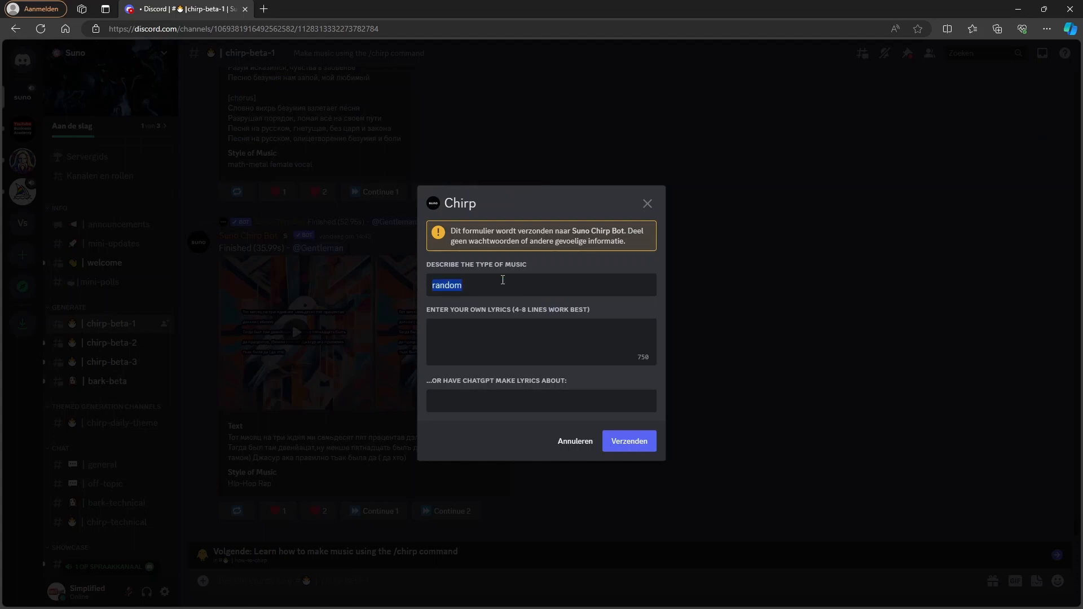
{"action": "mouse_move", "coordinate": [525, 291]}
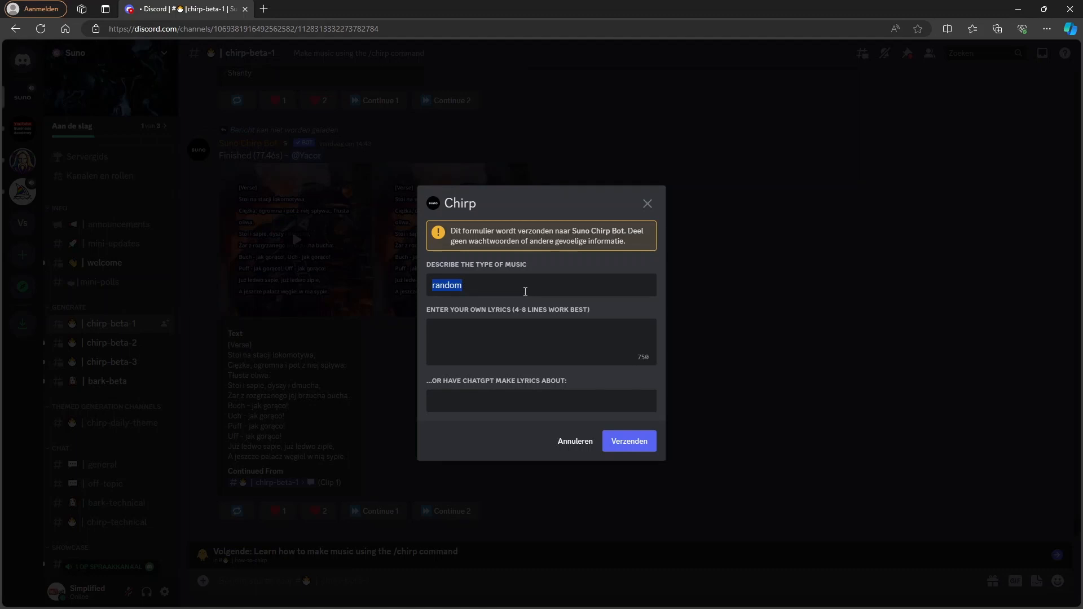
- Set the music type to the saved 'relaxing, tropical house' style
{"action": "type", "text": "relaxing, tropi"}
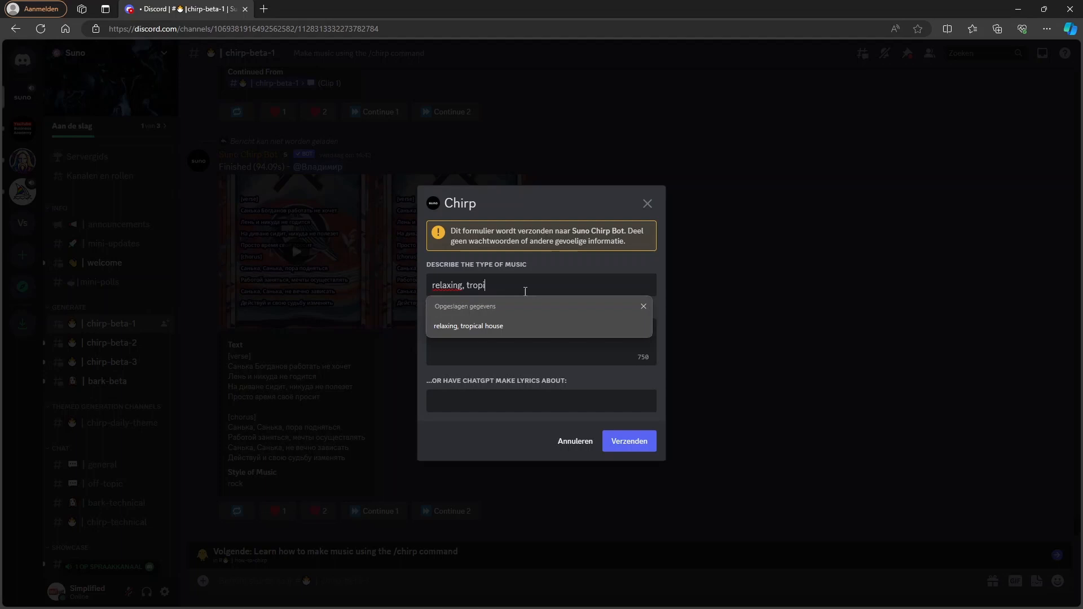
{"action": "left_click", "coordinate": [468, 325]}
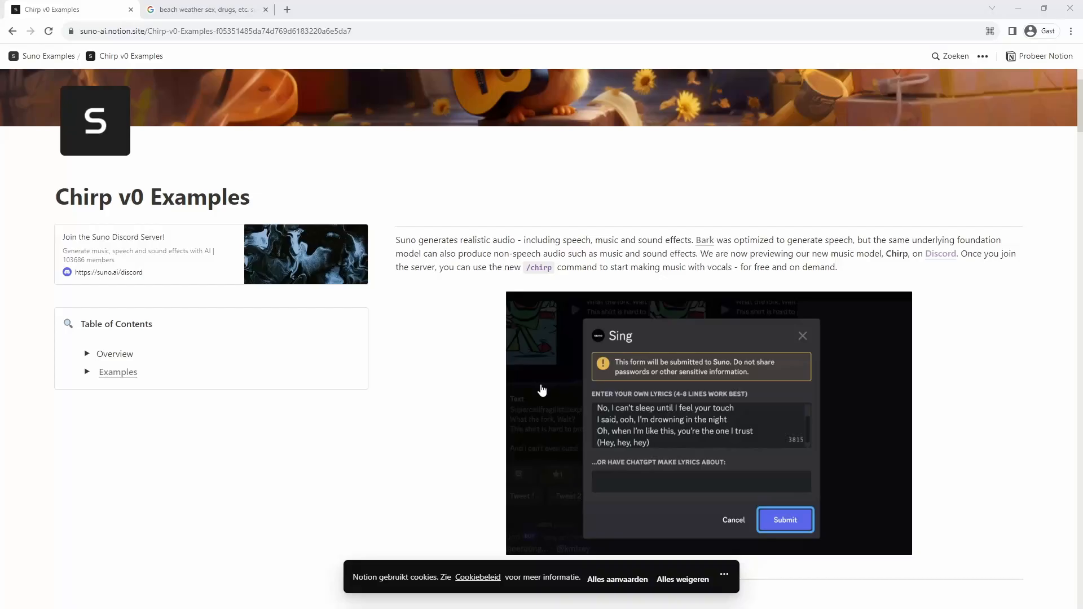
- Select the first three stanzas of the Sex, Drugs, Etc. lyrics on the Google page
{"action": "left_click", "coordinate": [201, 9]}
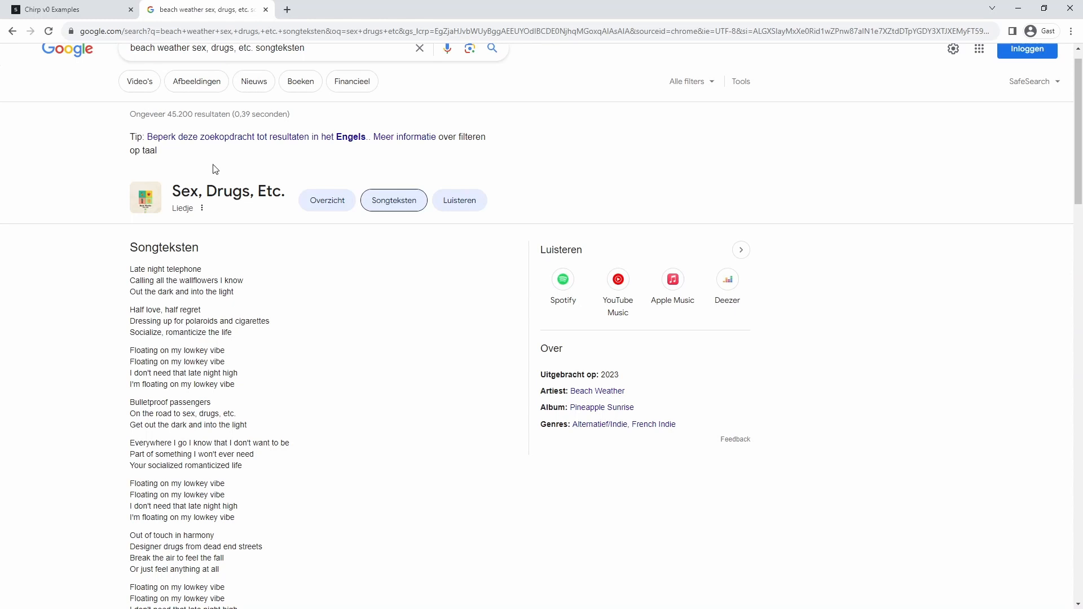
{"action": "scroll", "scroll_direction": "down", "scroll_amount": 3}
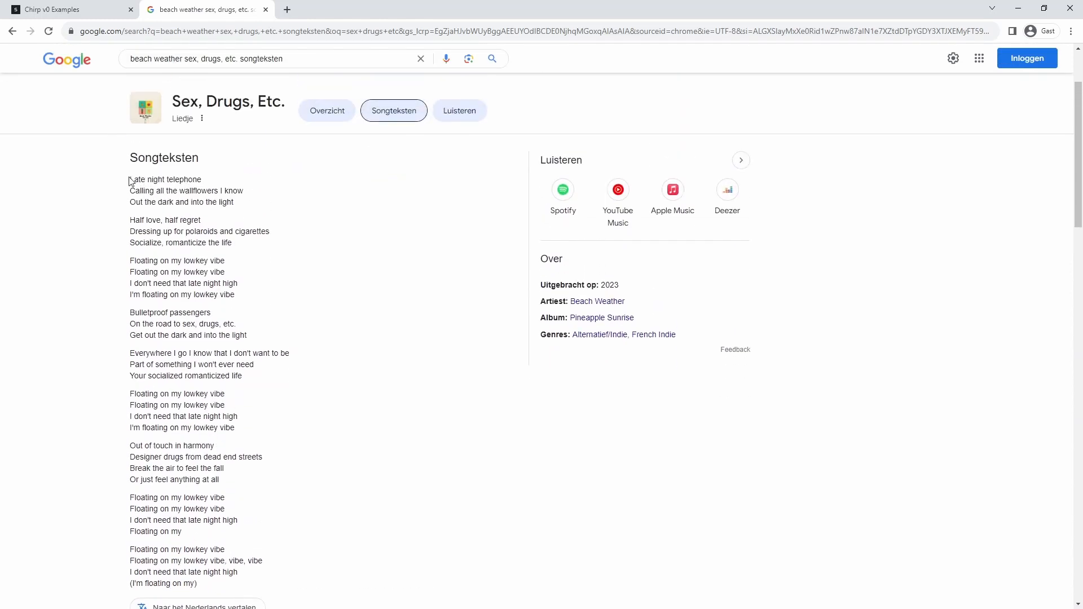
{"action": "left_click_drag", "start_coordinate": [129, 179], "coordinate": [235, 243]}
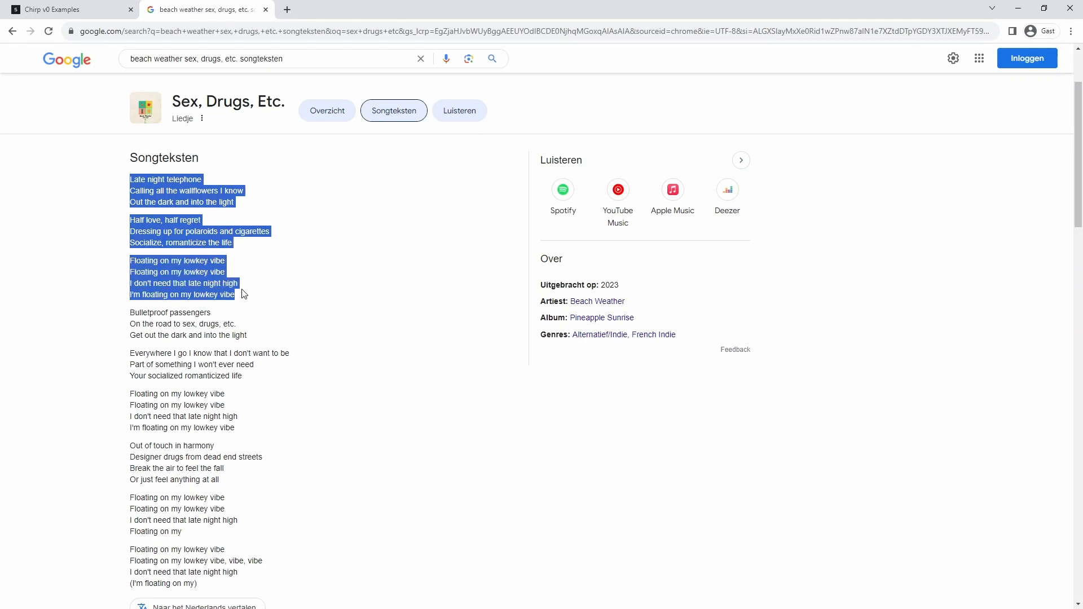
{"action": "mouse_move", "coordinate": [244, 299]}
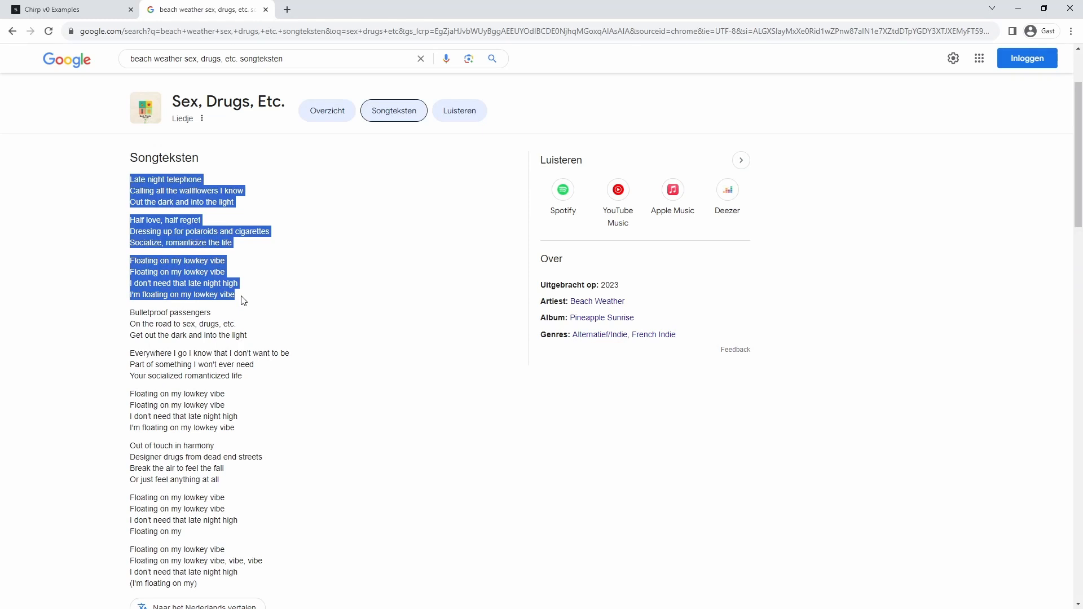
{"action": "mouse_move", "coordinate": [236, 49]}
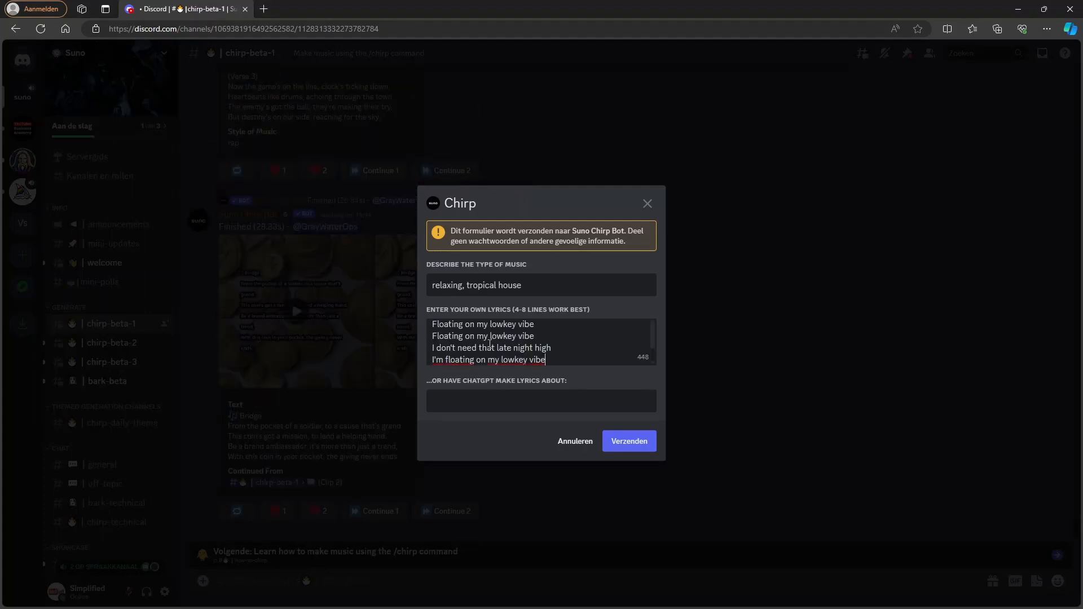
- Submit the tropical house song request with the pasted lyrics to the Chirp bot
{"action": "left_click", "coordinate": [628, 441]}
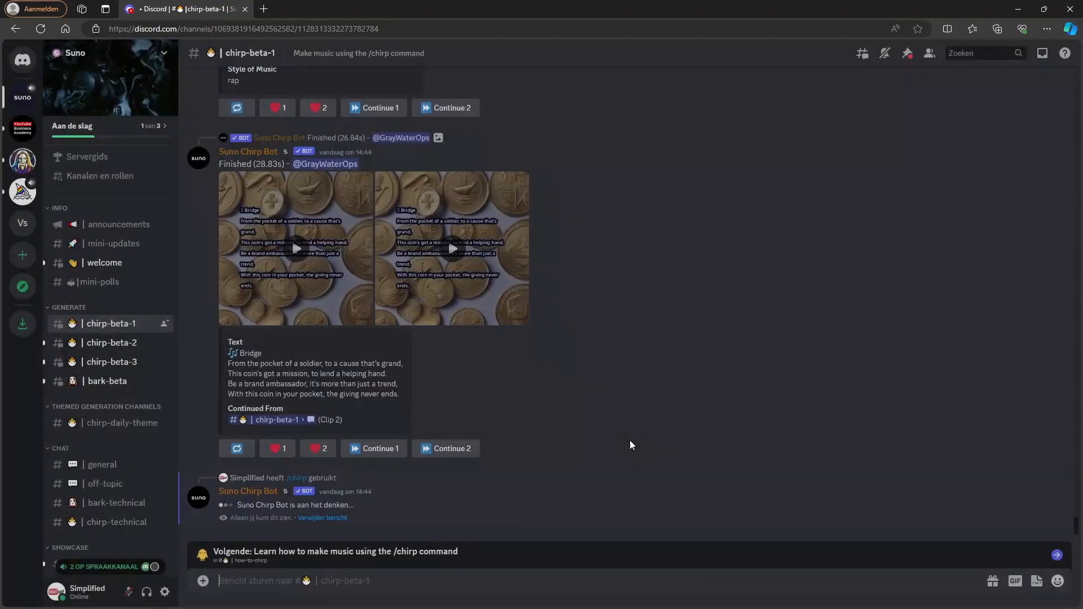
{"action": "scroll", "scroll_direction": "down", "scroll_amount": 3}
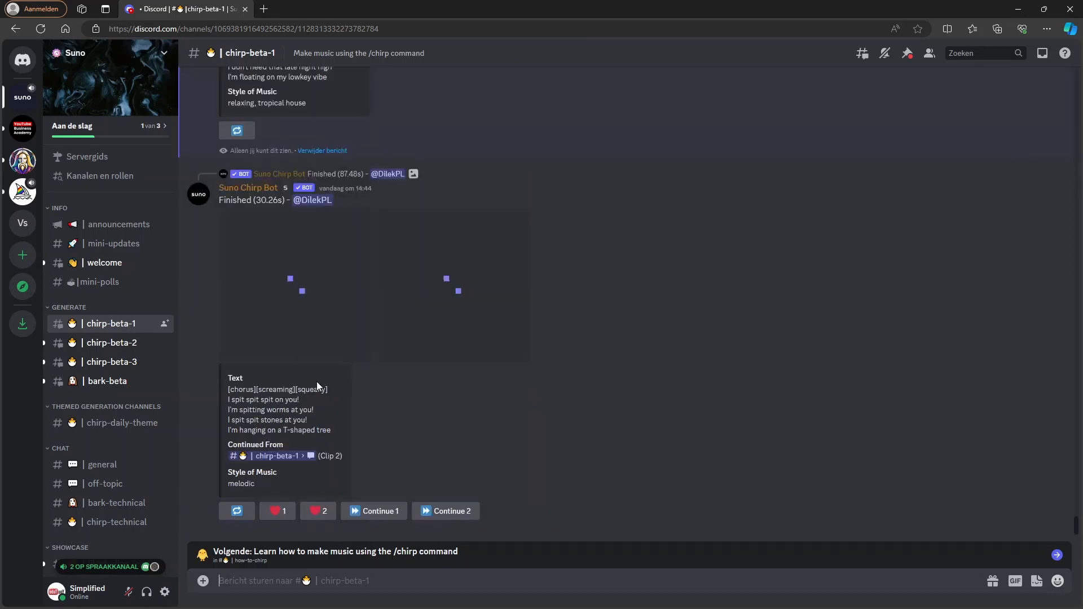
{"action": "scroll", "scroll_direction": "up", "scroll_amount": 3}
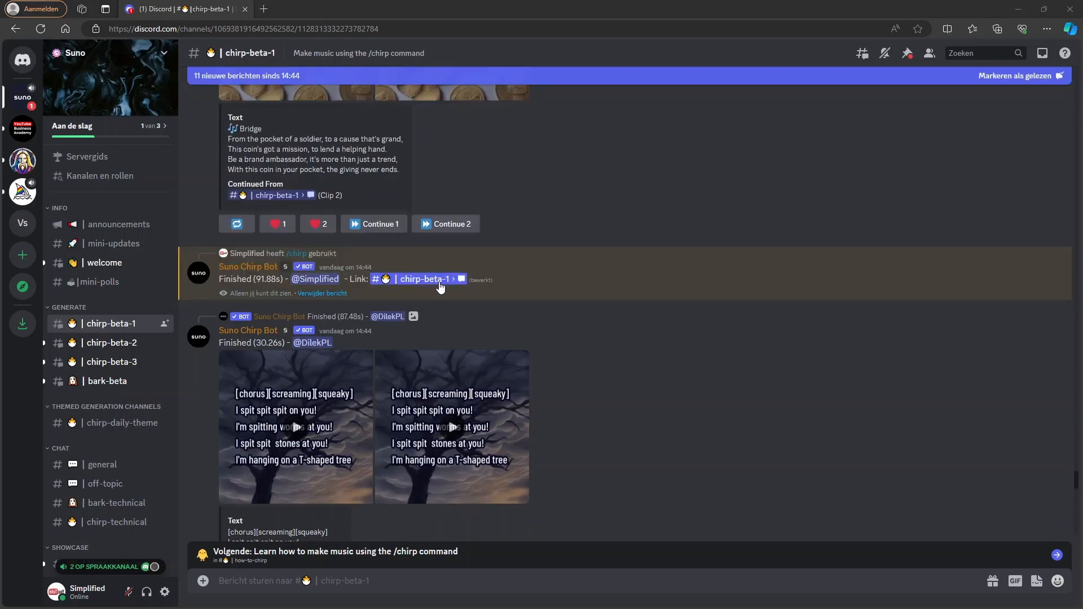
- Jump to the bot's finished result with the two tropical house clips
{"action": "left_click", "coordinate": [425, 279]}
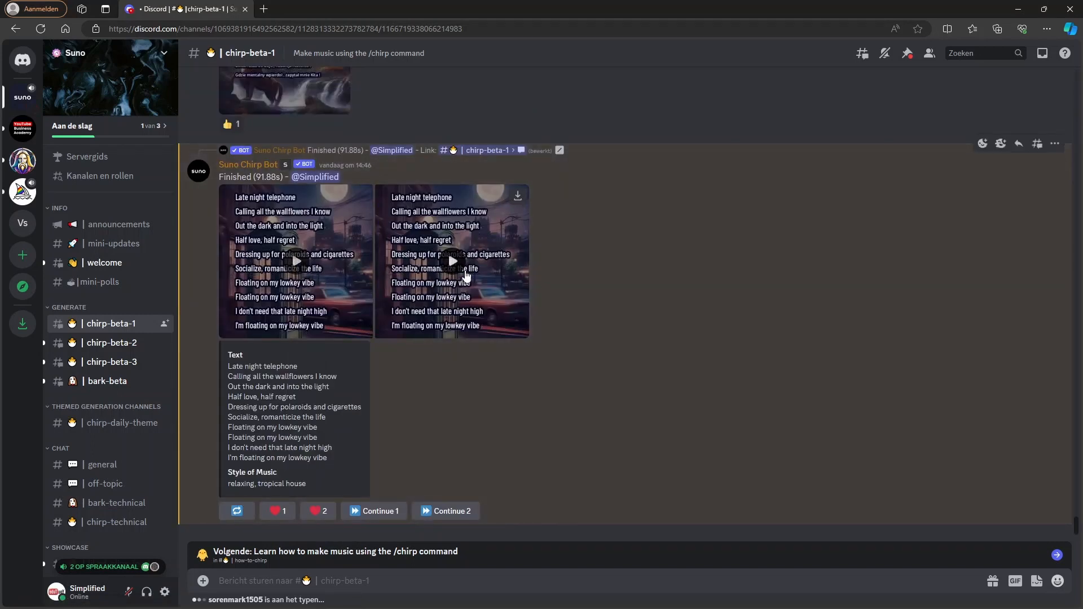
{"action": "mouse_move", "coordinate": [298, 270]}
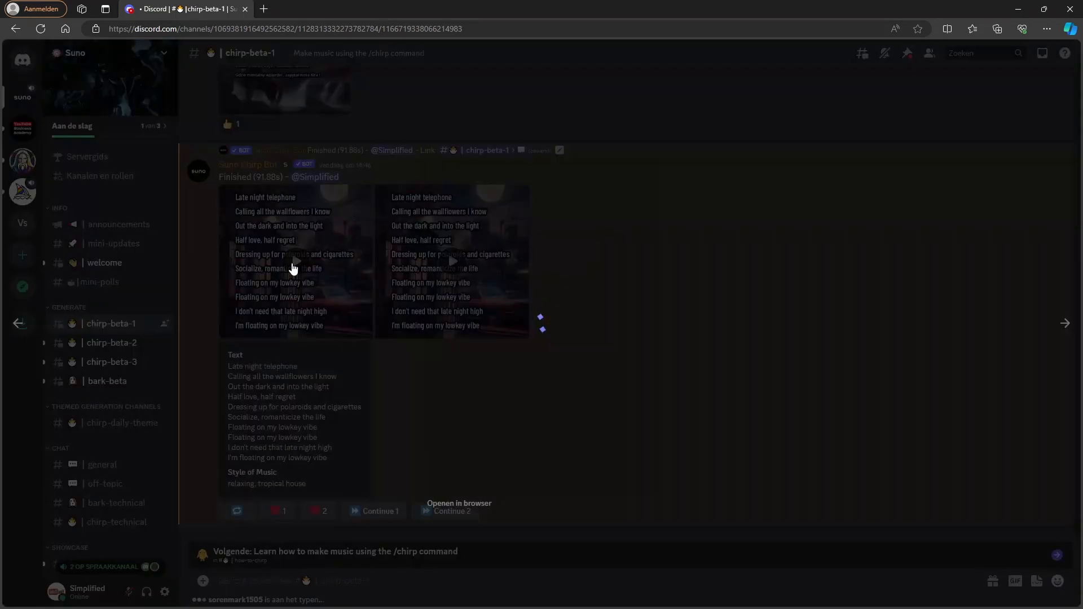
- Play the first generated clip, view its enlarged artwork, then close it back to the feed
{"action": "left_click", "coordinate": [451, 261]}
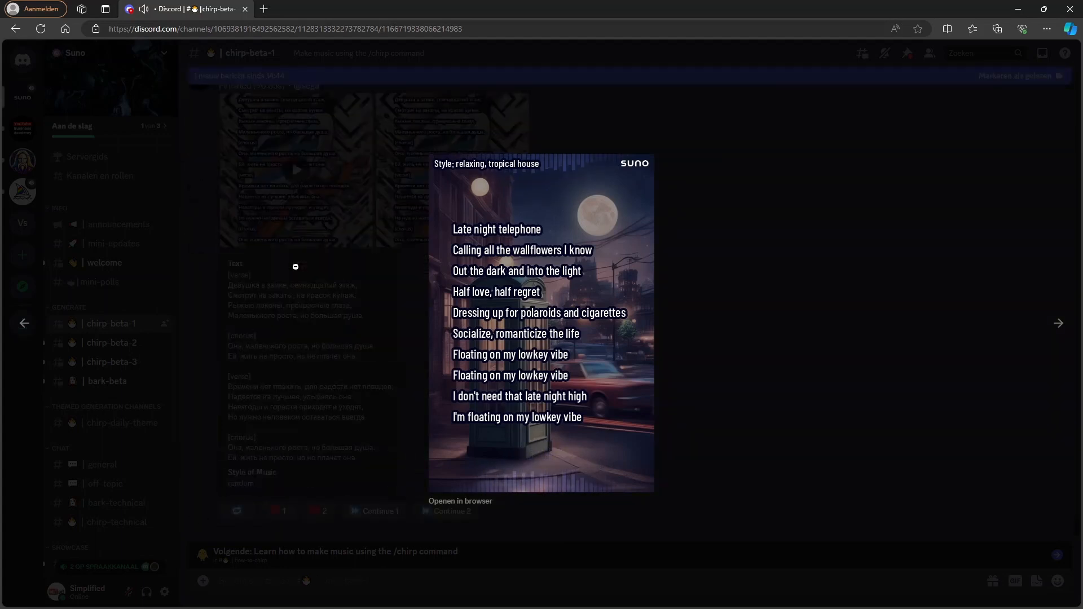
{"action": "scroll", "scroll_direction": "up", "scroll_amount": 3}
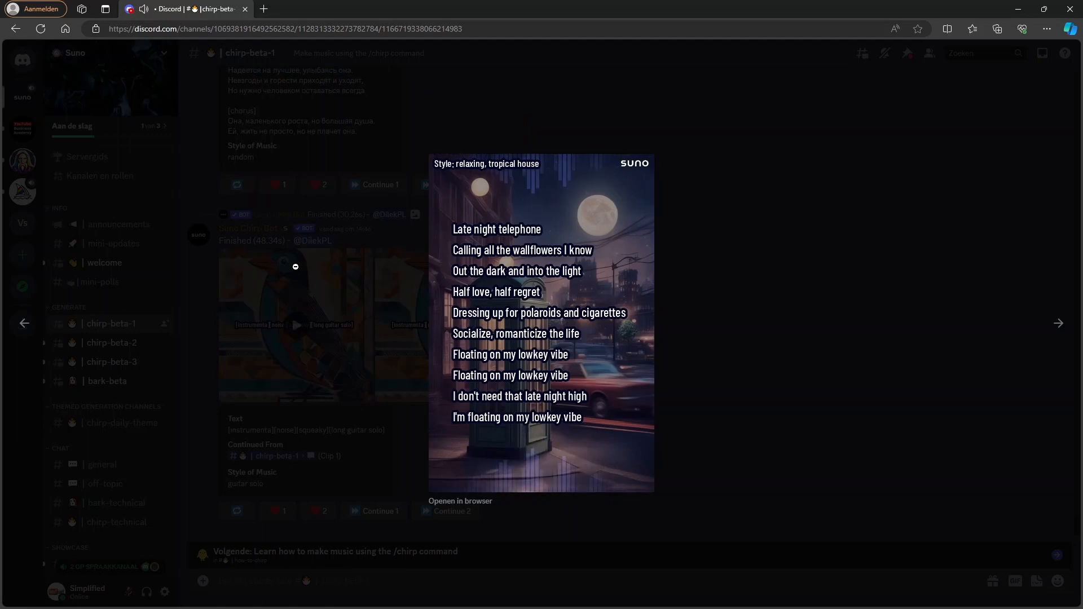
{"action": "left_click", "coordinate": [540, 323]}
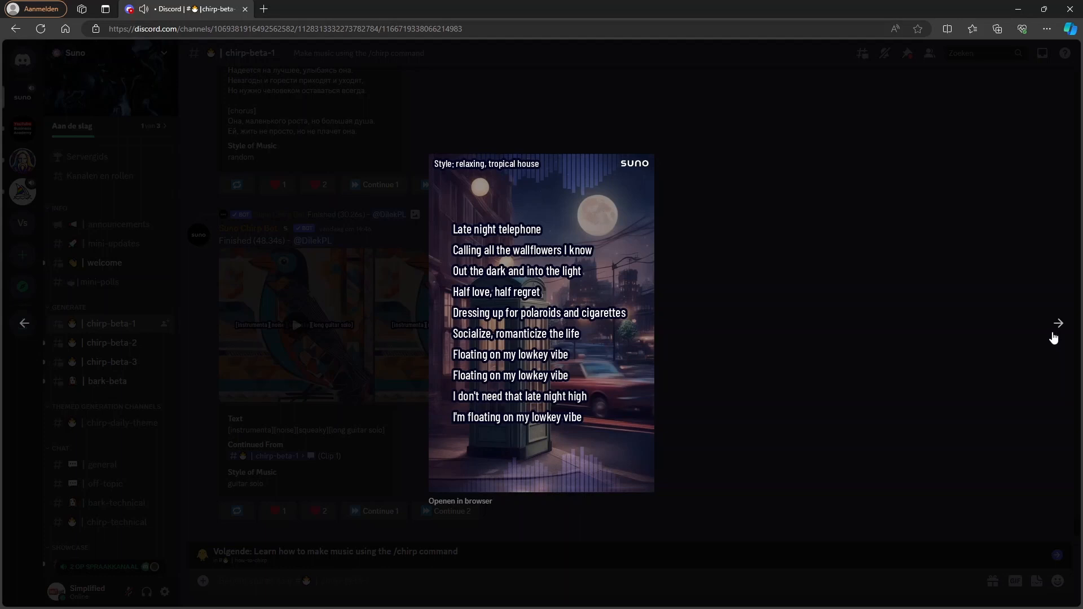
{"action": "scroll", "scroll_direction": "down", "scroll_amount": 3}
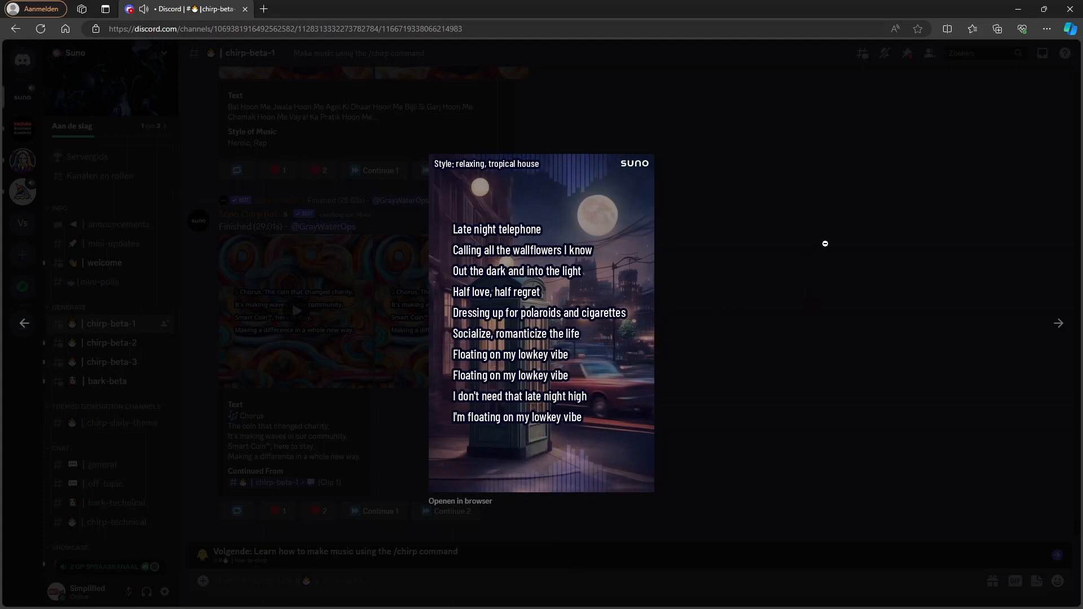
{"action": "left_click", "coordinate": [825, 244]}
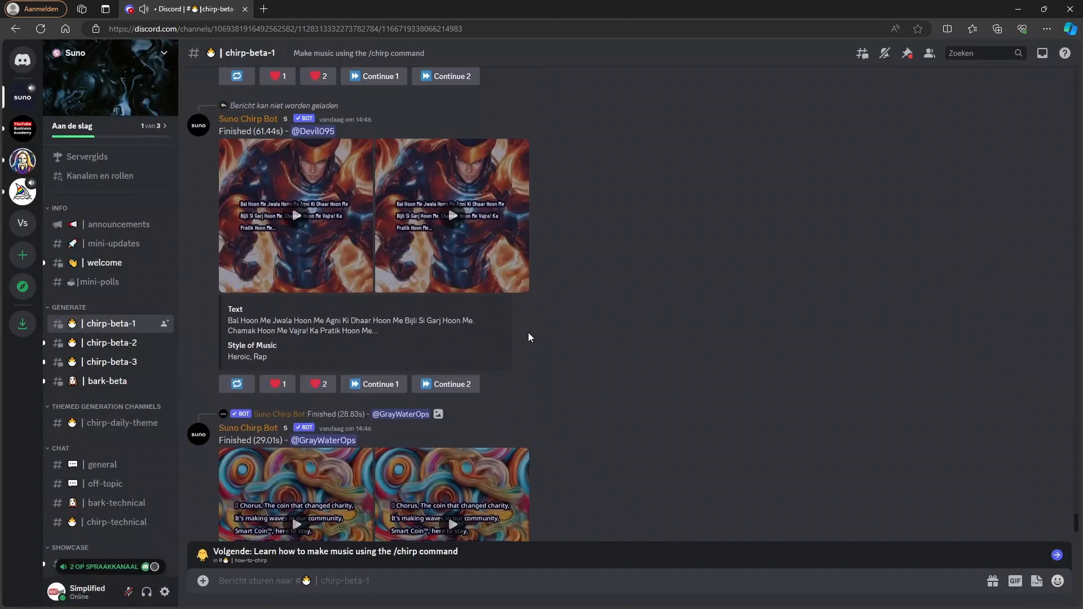
- Scroll the feed back to the bot's Finished message with both lyric clips
{"action": "scroll", "scroll_direction": "down", "scroll_amount": 3}
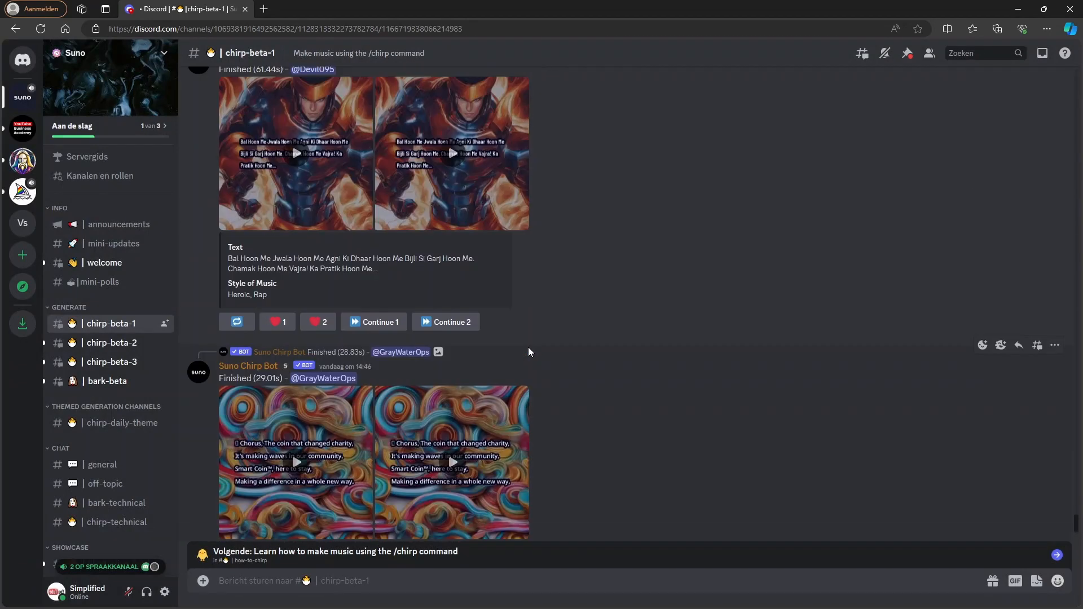
{"action": "scroll", "scroll_direction": "down", "scroll_amount": 3}
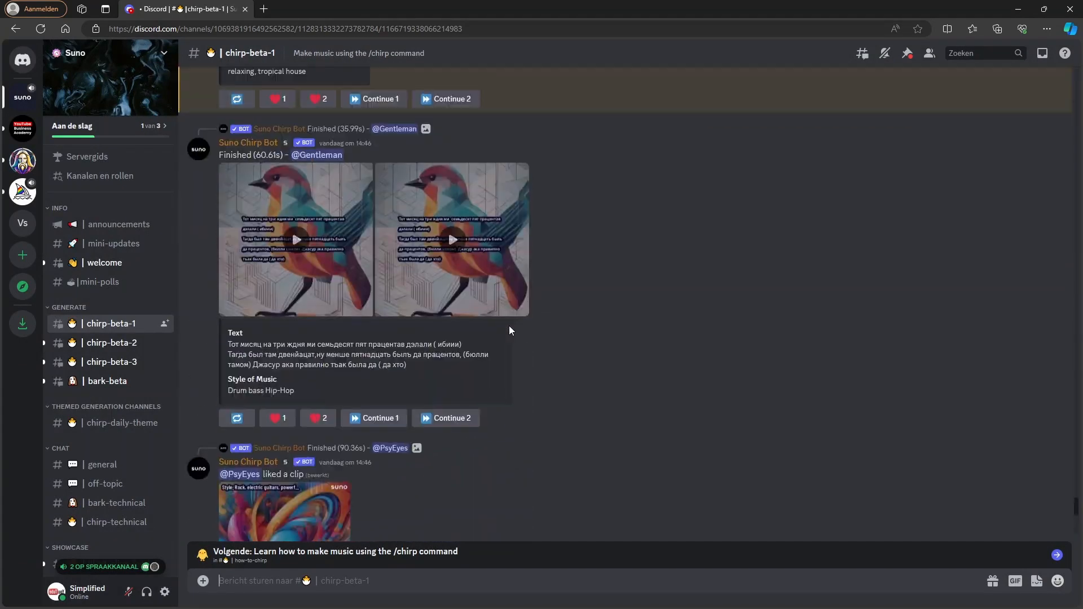
{"action": "scroll", "scroll_direction": "up", "scroll_amount": 3}
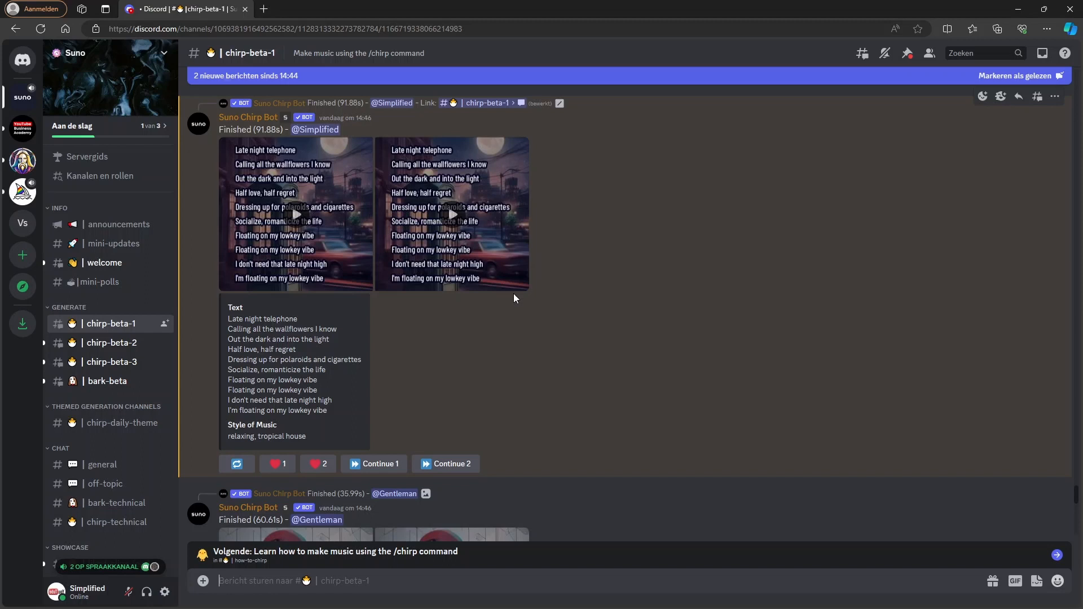
{"action": "mouse_move", "coordinate": [454, 476]}
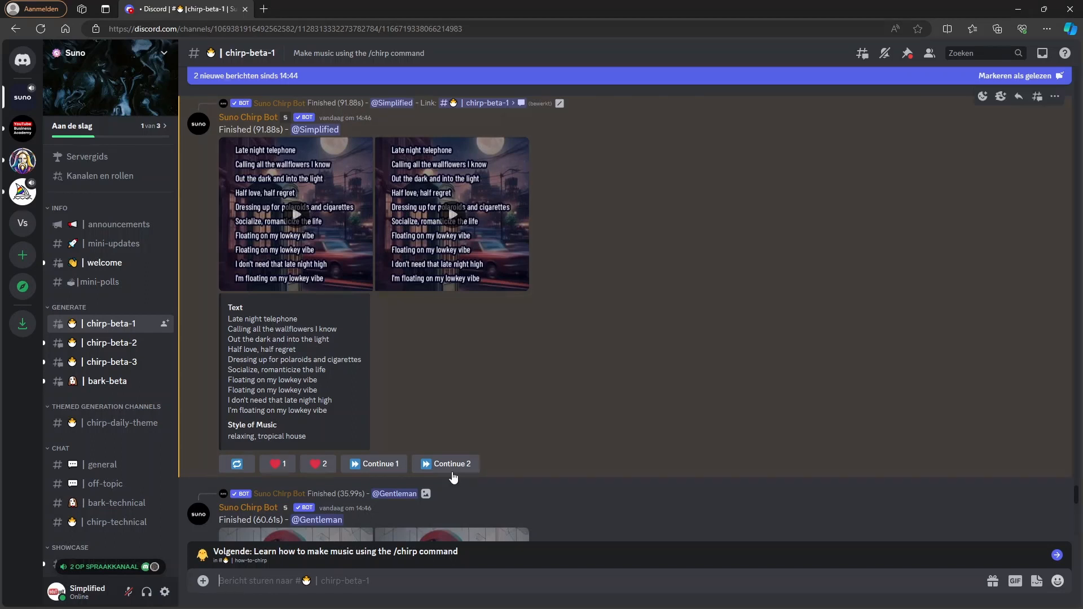
{"action": "mouse_move", "coordinate": [449, 235]}
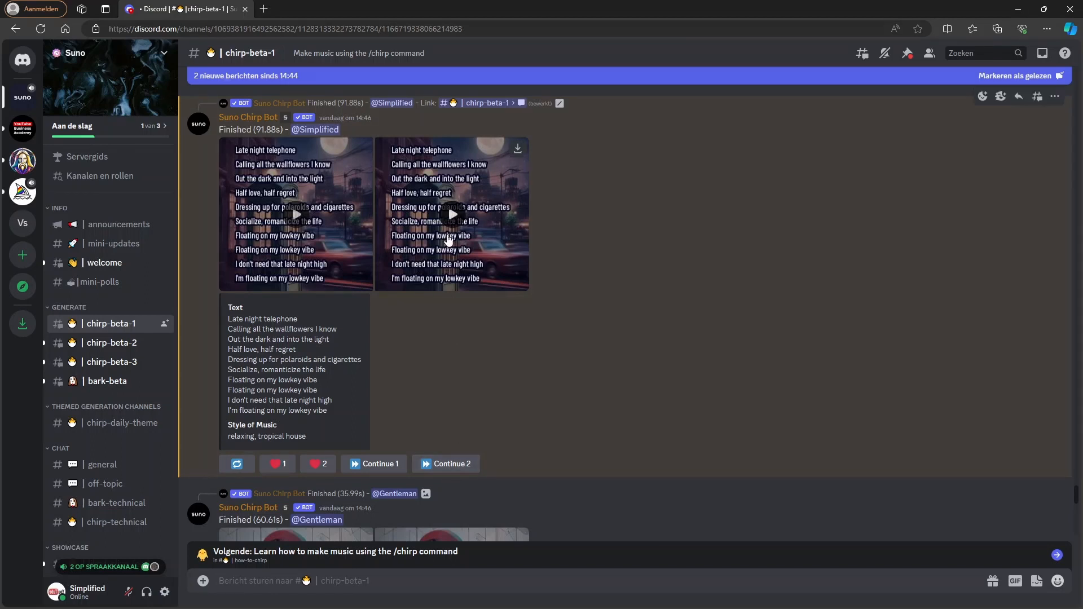
{"action": "mouse_move", "coordinate": [373, 464]}
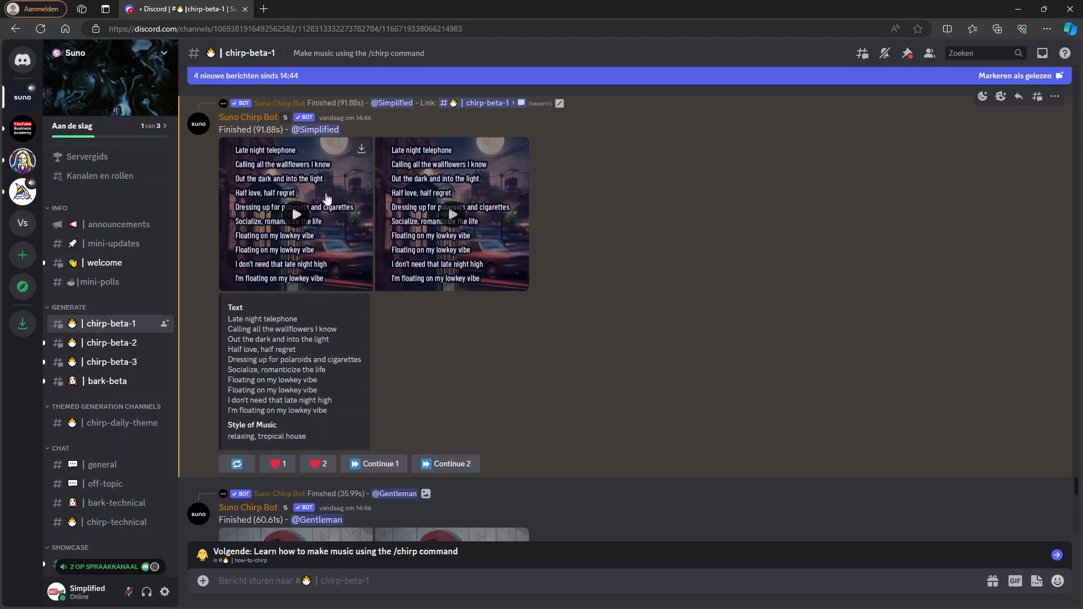
{"action": "mouse_move", "coordinate": [276, 199]}
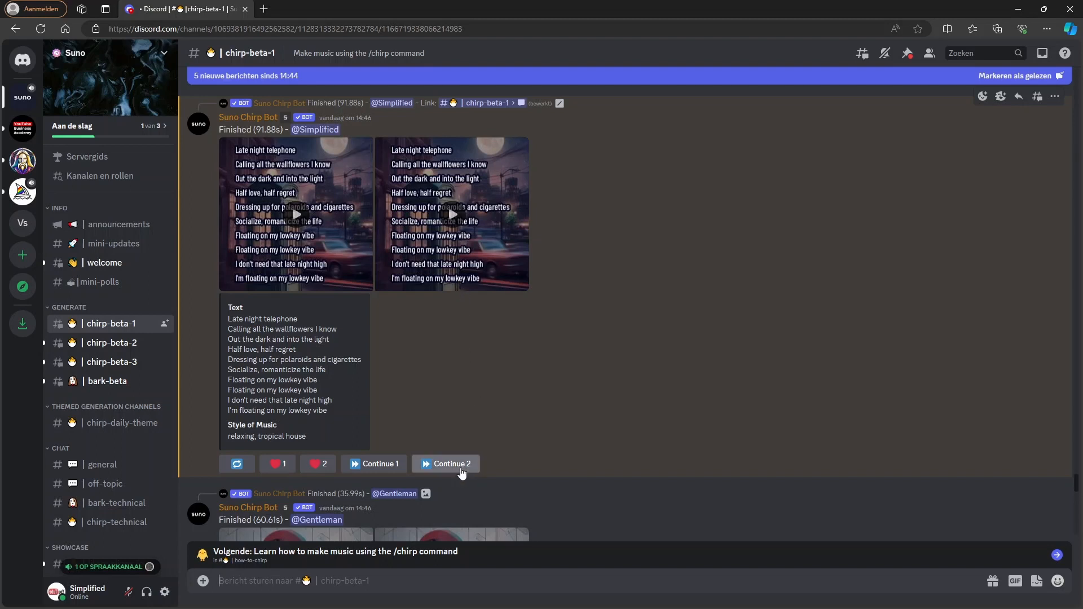
{"action": "mouse_move", "coordinate": [508, 164]}
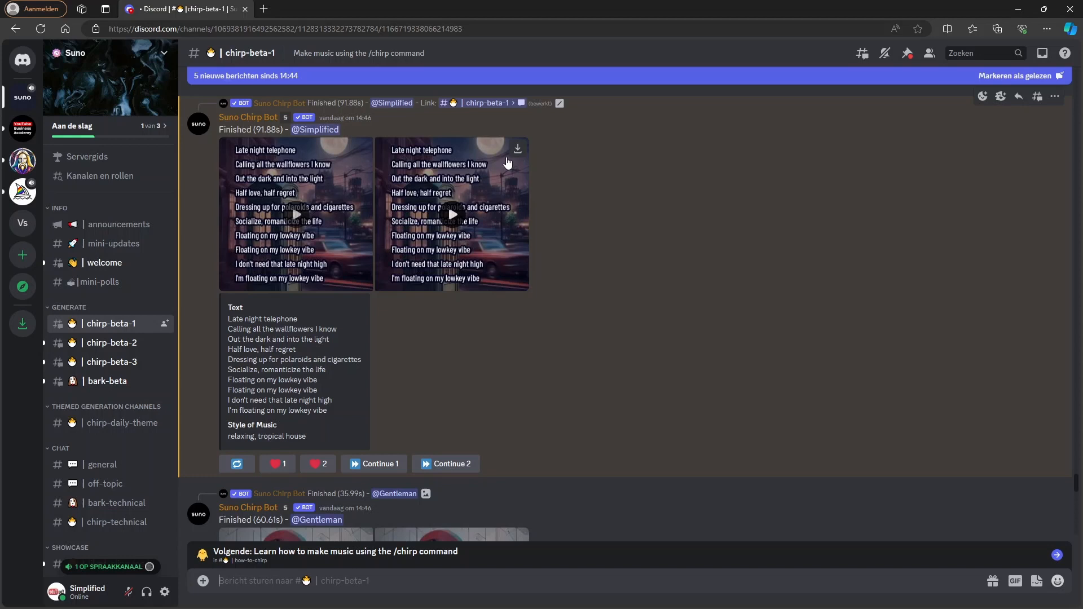
{"action": "mouse_move", "coordinate": [517, 149]}
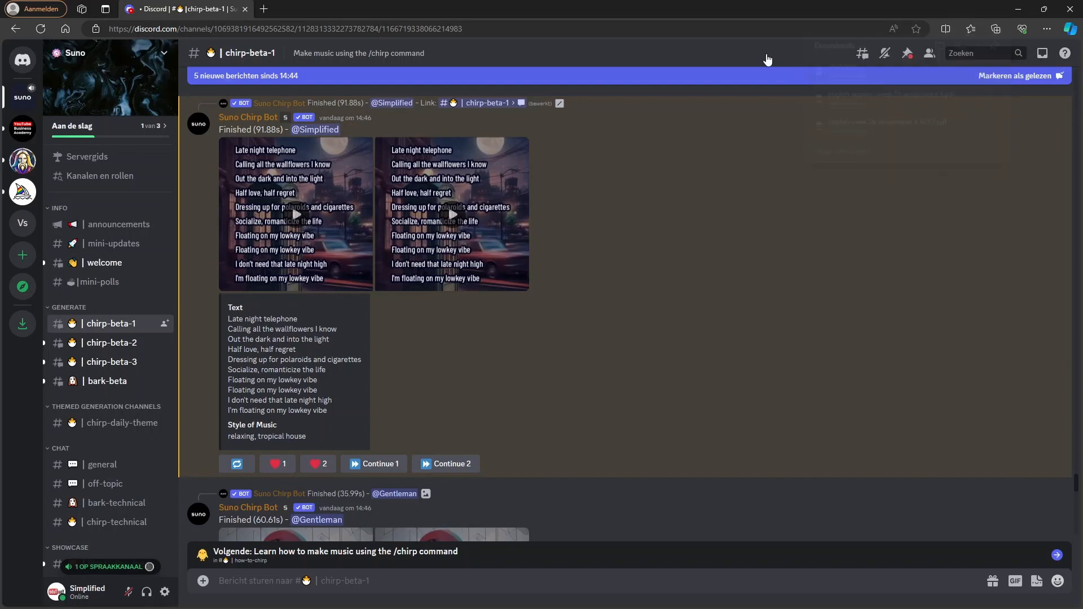
{"action": "mouse_move", "coordinate": [451, 463]}
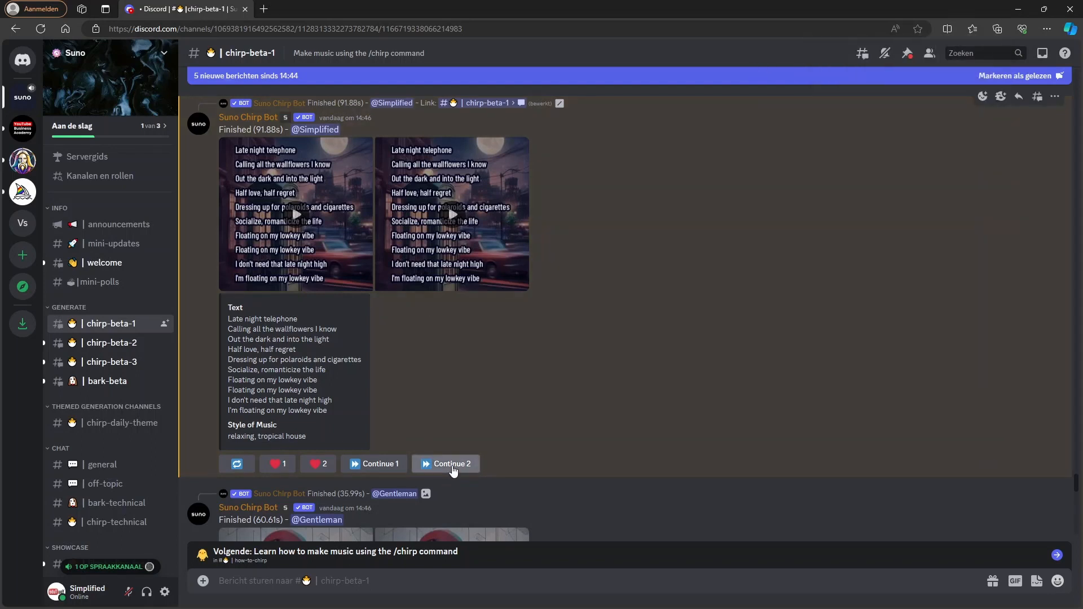
- Continue clip 2 with genre 'relaxing, tropical house' and the copied lyrics, and submit it
{"action": "left_click", "coordinate": [451, 464]}
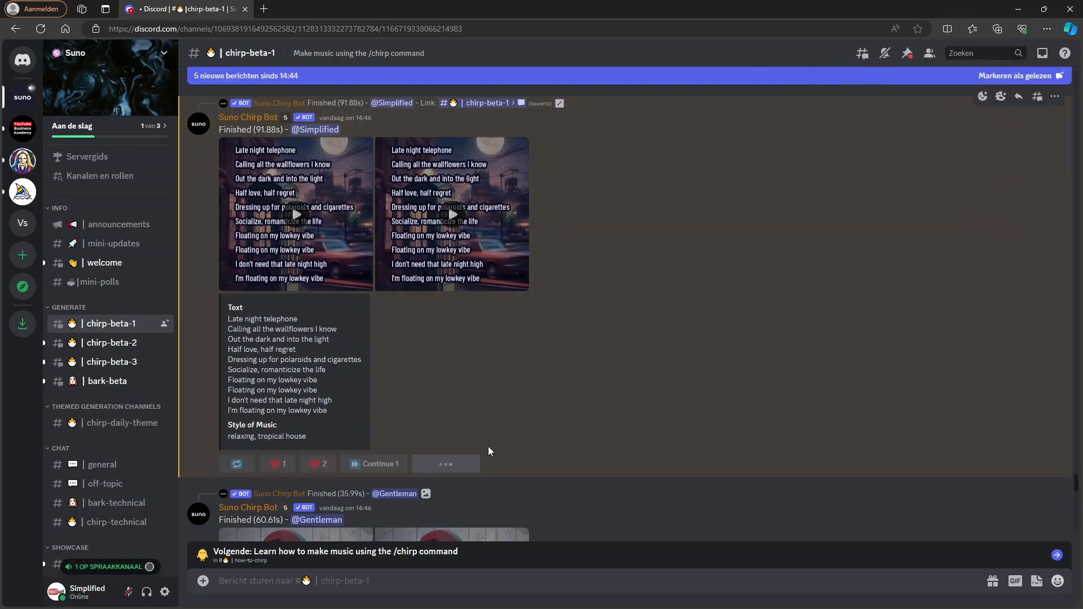
{"action": "left_click", "coordinate": [380, 464]}
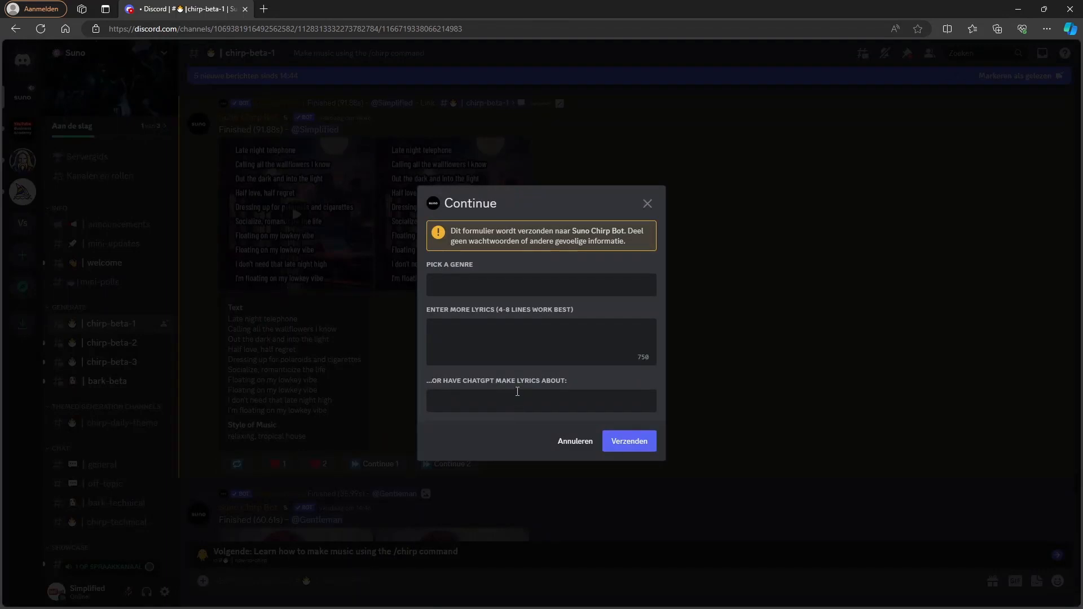
{"action": "type", "text": "relaxing"}
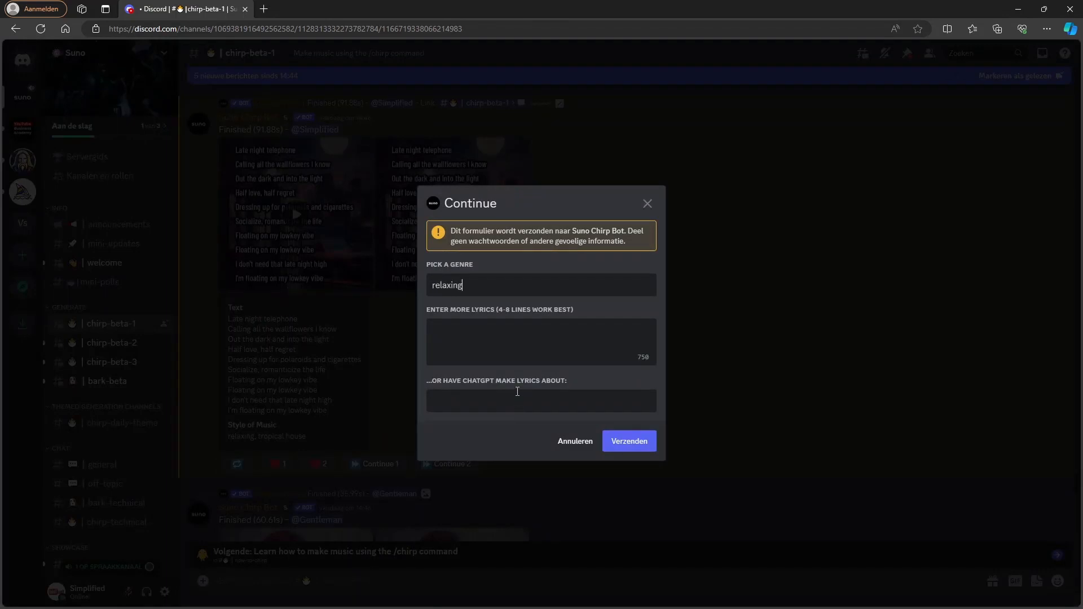
{"action": "type", "text": ", tropical house"}
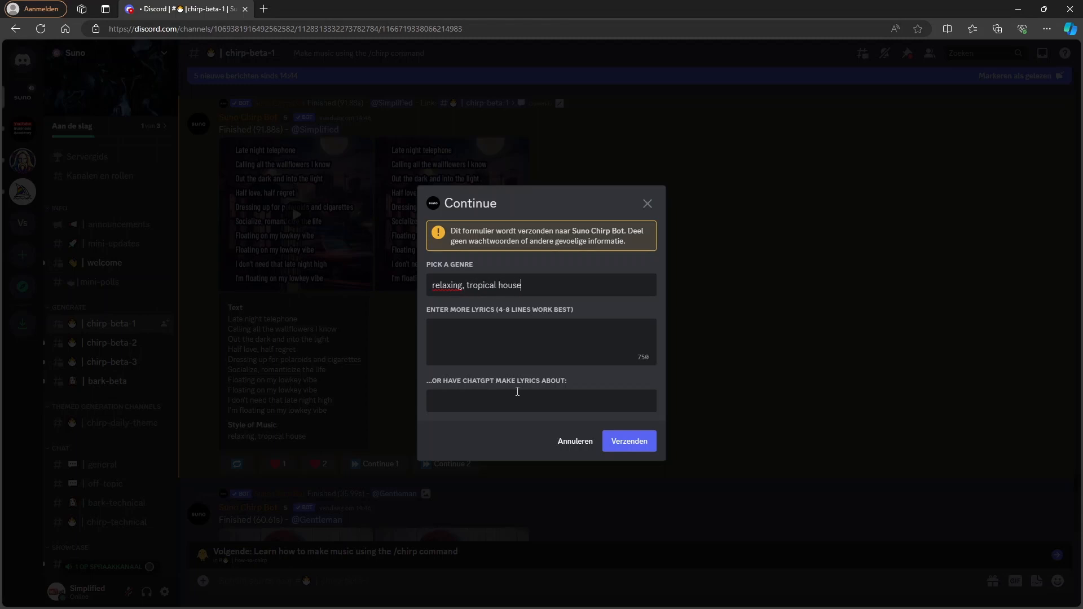
{"action": "left_click", "coordinate": [204, 9]}
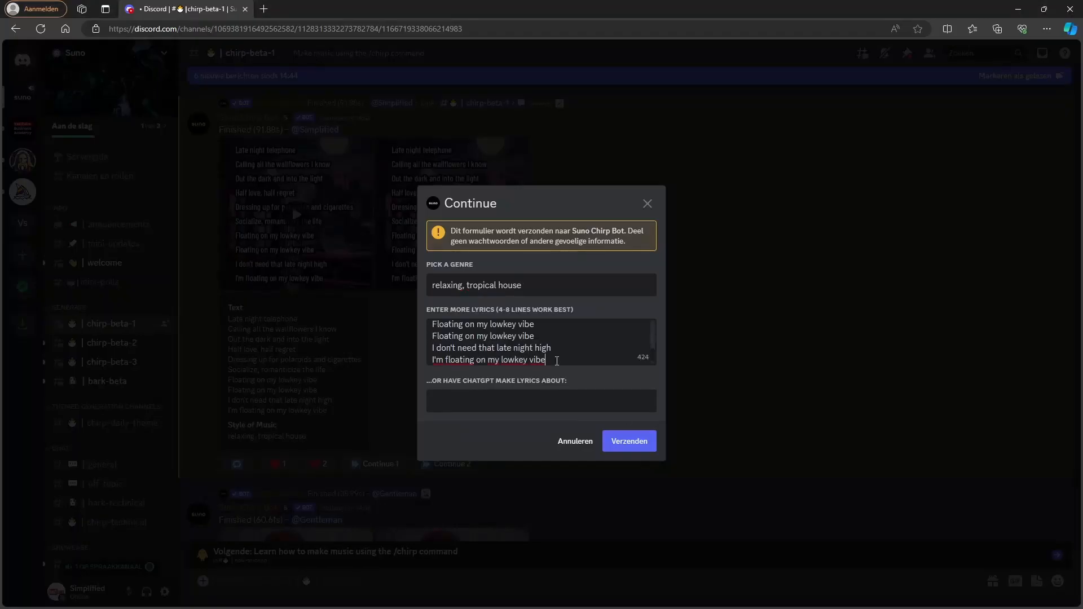
{"action": "left_click", "coordinate": [628, 441]}
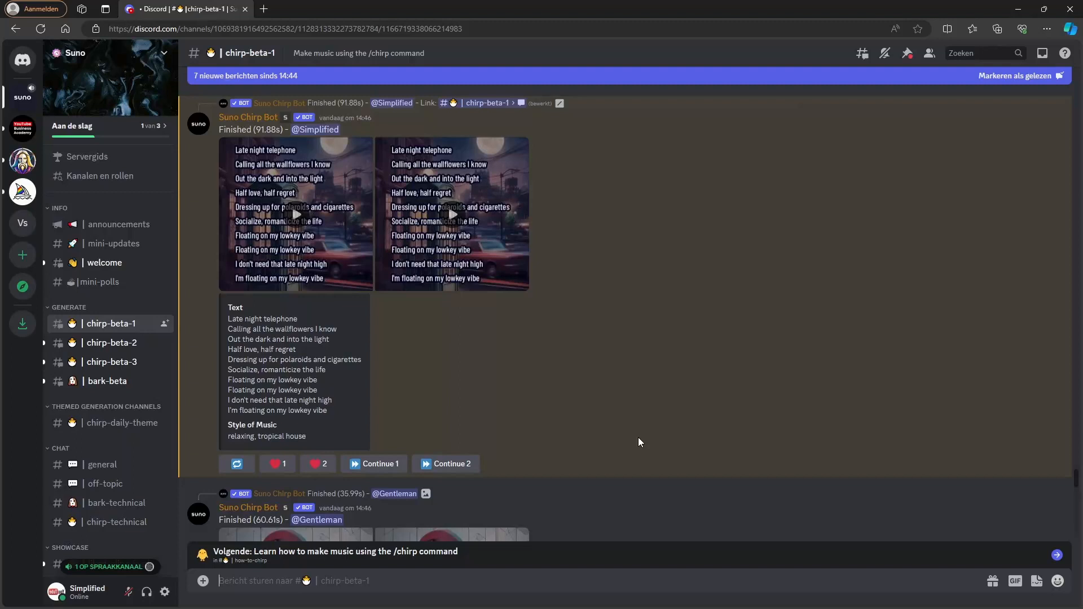
{"action": "mouse_move", "coordinate": [422, 179]}
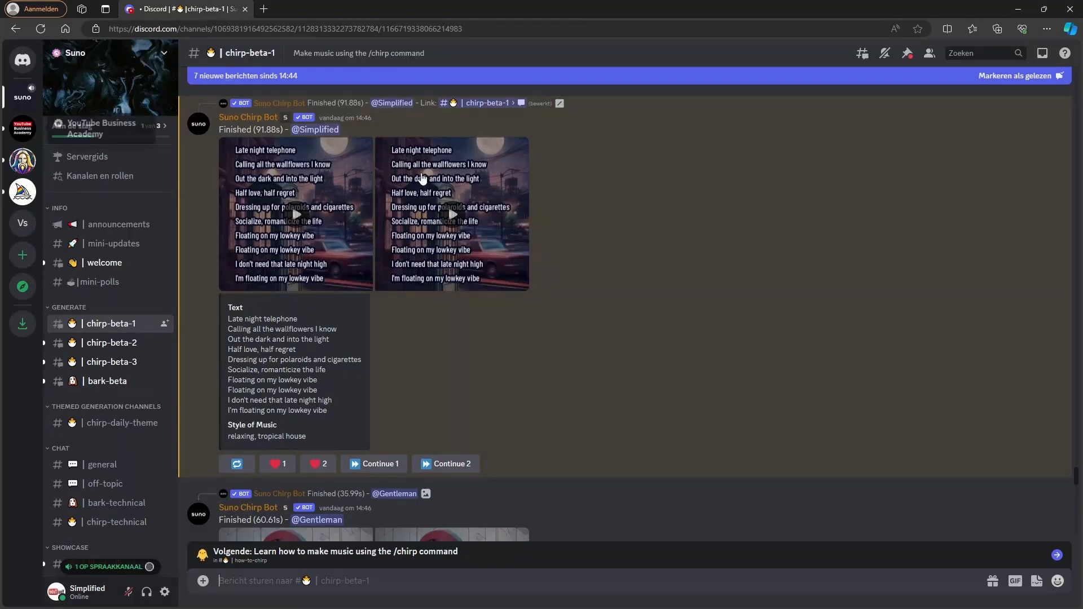
{"action": "mouse_move", "coordinate": [525, 292]}
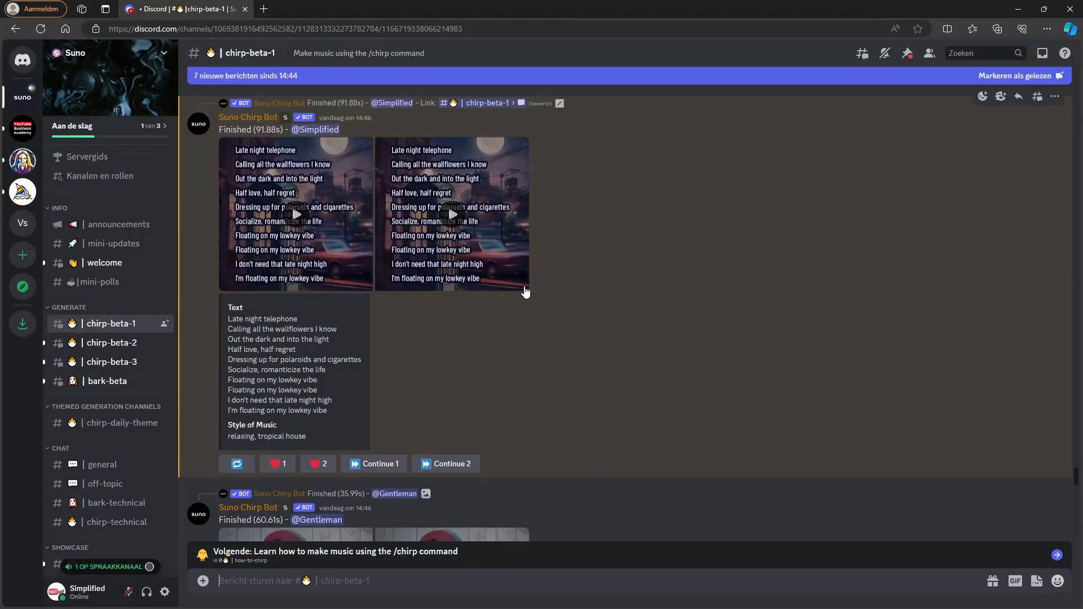
{"action": "mouse_move", "coordinate": [490, 291]}
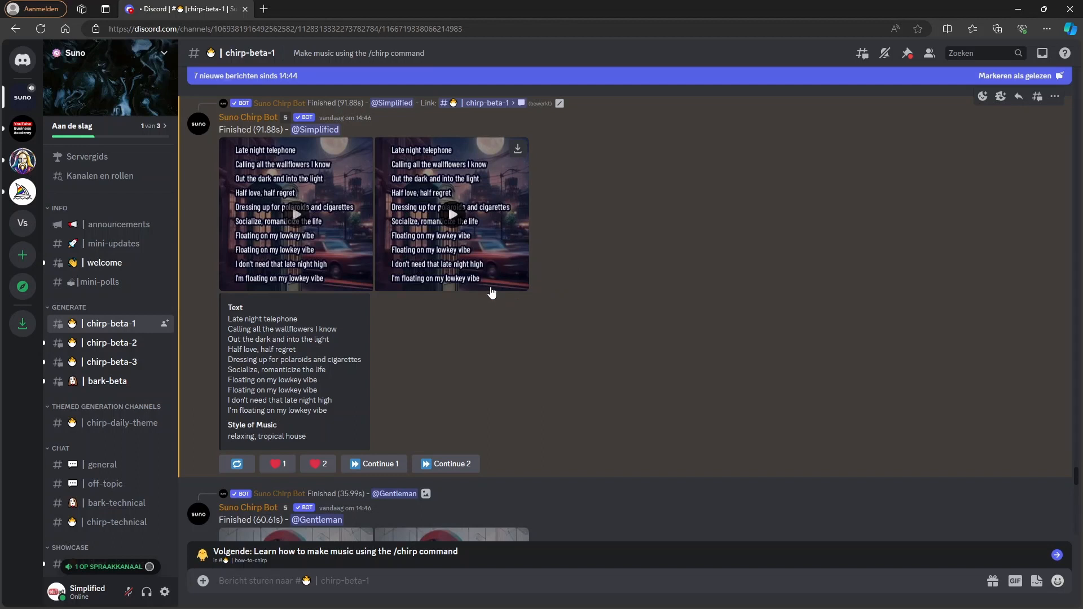
{"action": "mouse_move", "coordinate": [648, 336]}
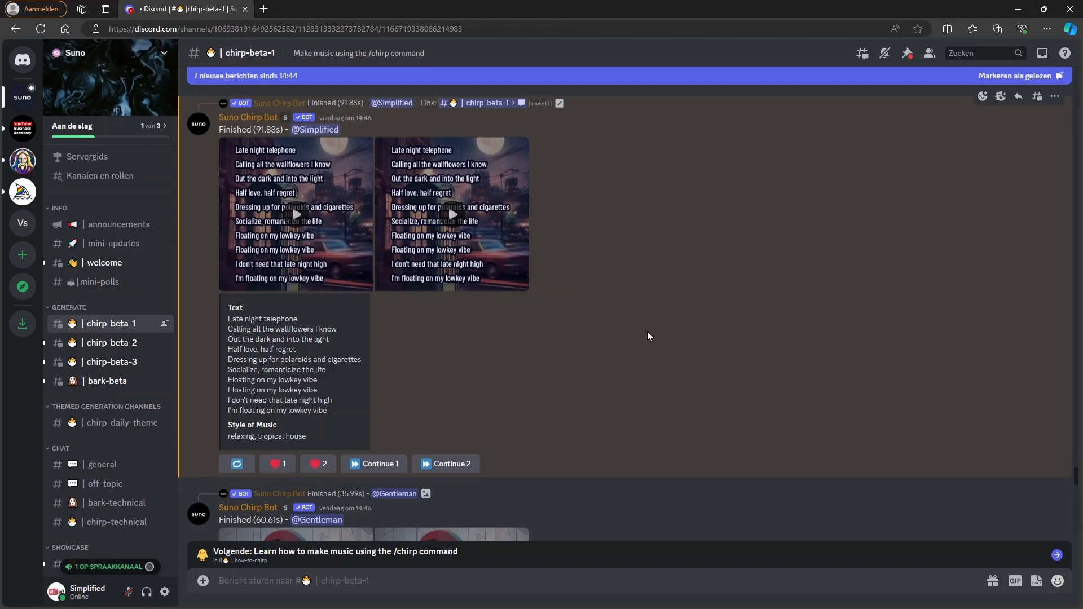
{"action": "mouse_move", "coordinate": [88, 432]}
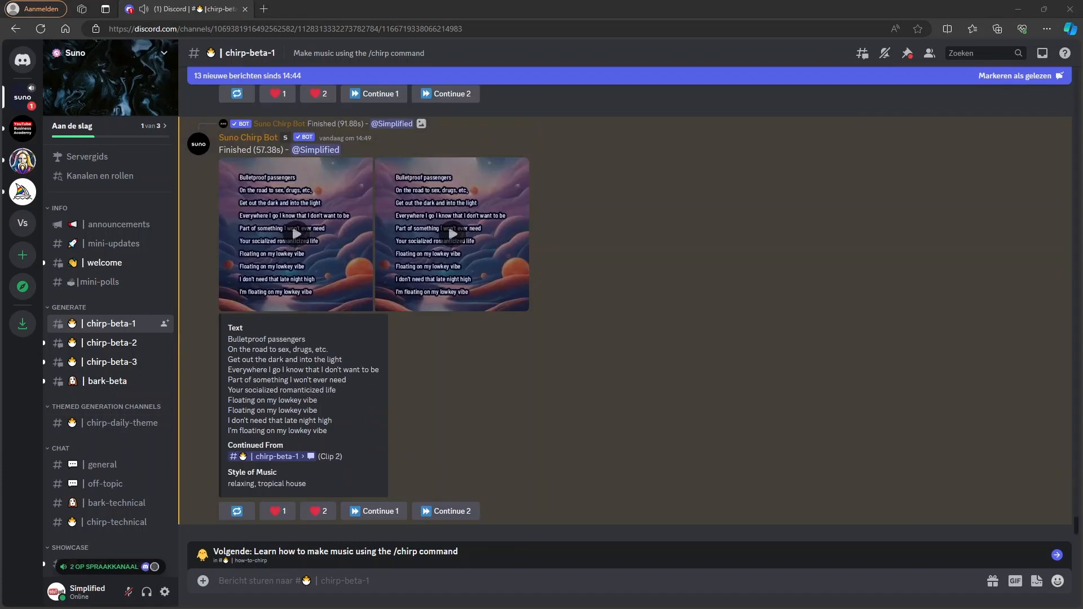
{"action": "mouse_move", "coordinate": [656, 273]}
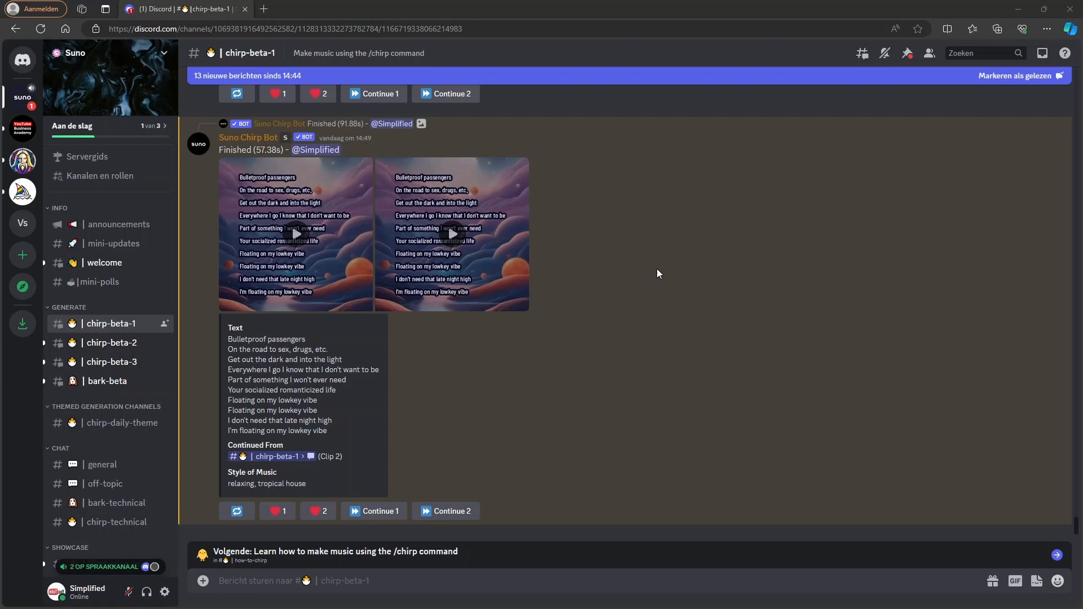
- Scroll to the continued tropical house result and play its first clip
{"action": "scroll", "scroll_direction": "down", "scroll_amount": 3}
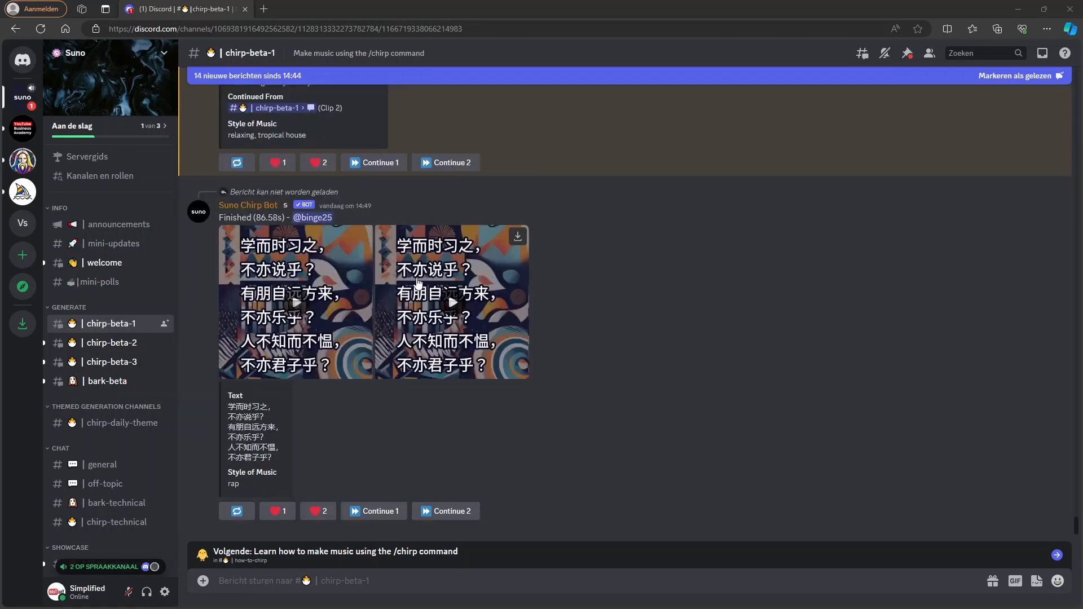
{"action": "scroll", "scroll_direction": "down", "scroll_amount": 3}
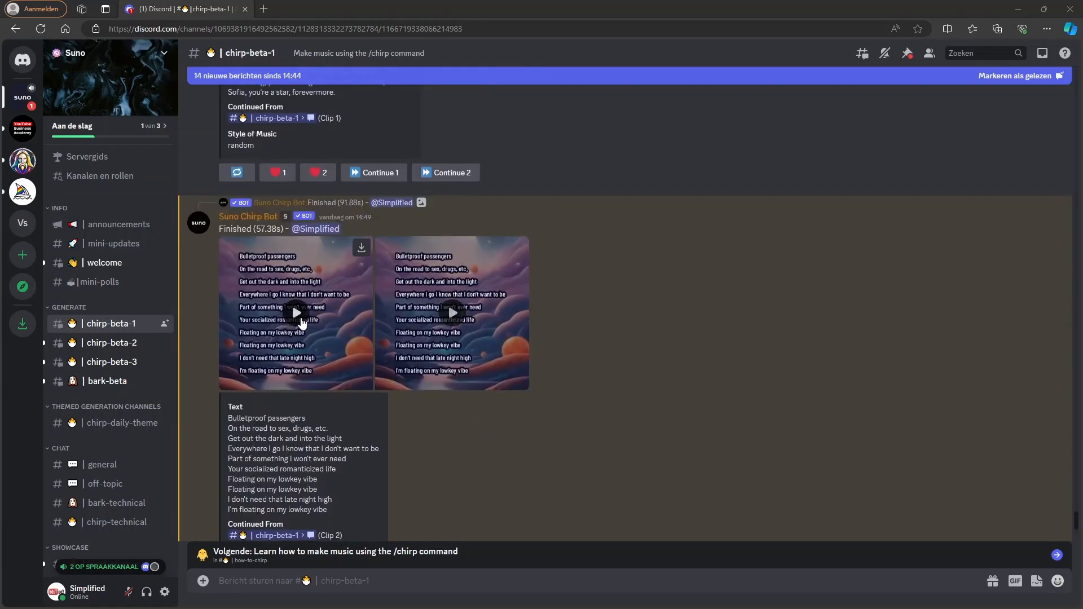
{"action": "left_click", "coordinate": [295, 313]}
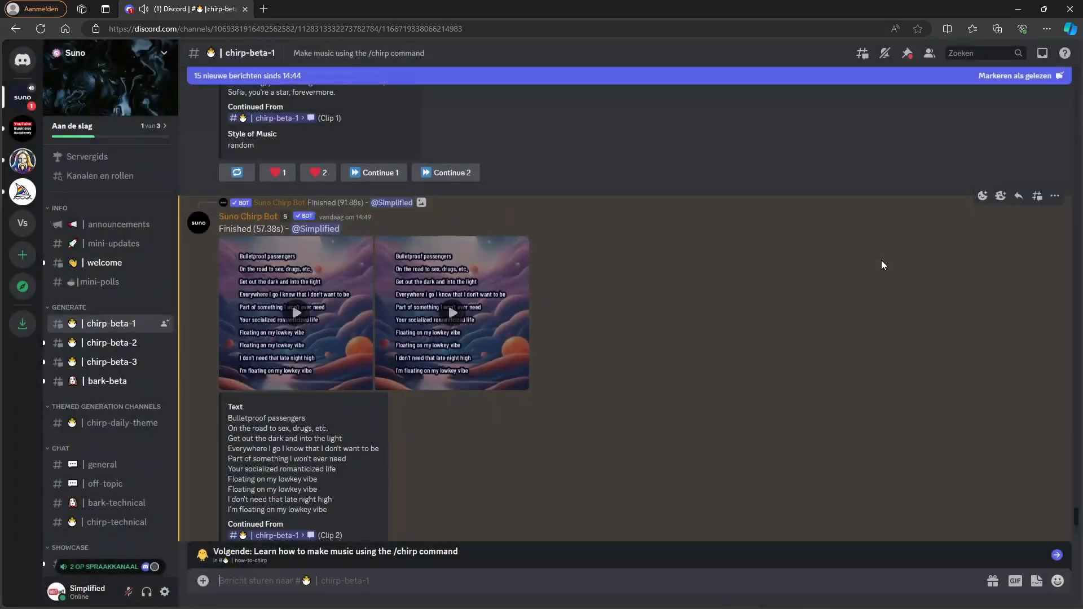
{"action": "mouse_move", "coordinate": [454, 319]}
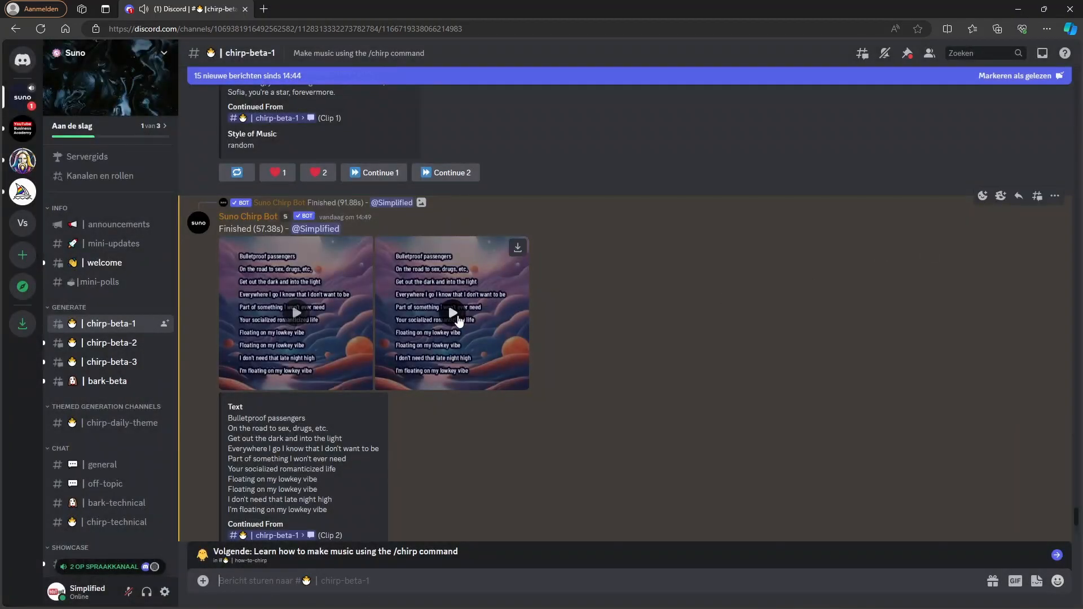
- Play the second continued tropical house clip in the enlarged viewer
{"action": "left_click", "coordinate": [452, 313]}
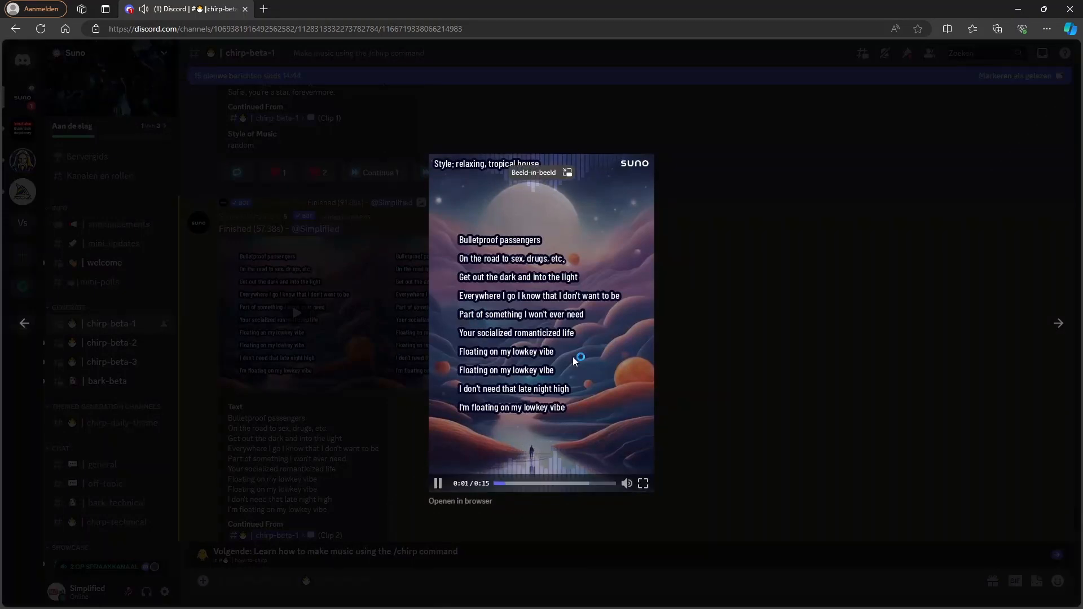
{"action": "mouse_move", "coordinate": [876, 319]}
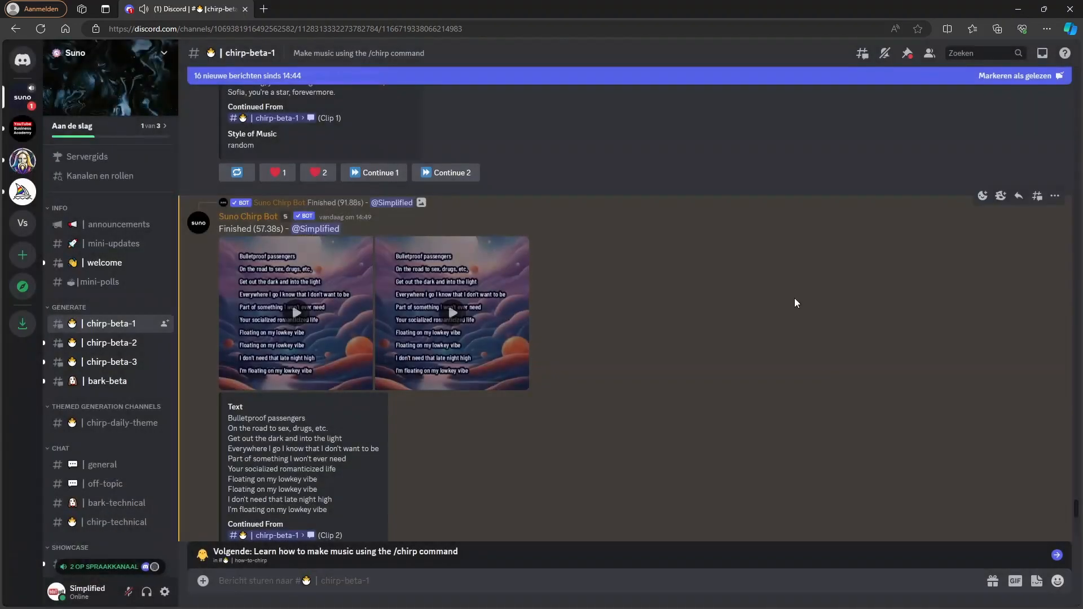
{"action": "mouse_move", "coordinate": [604, 306]}
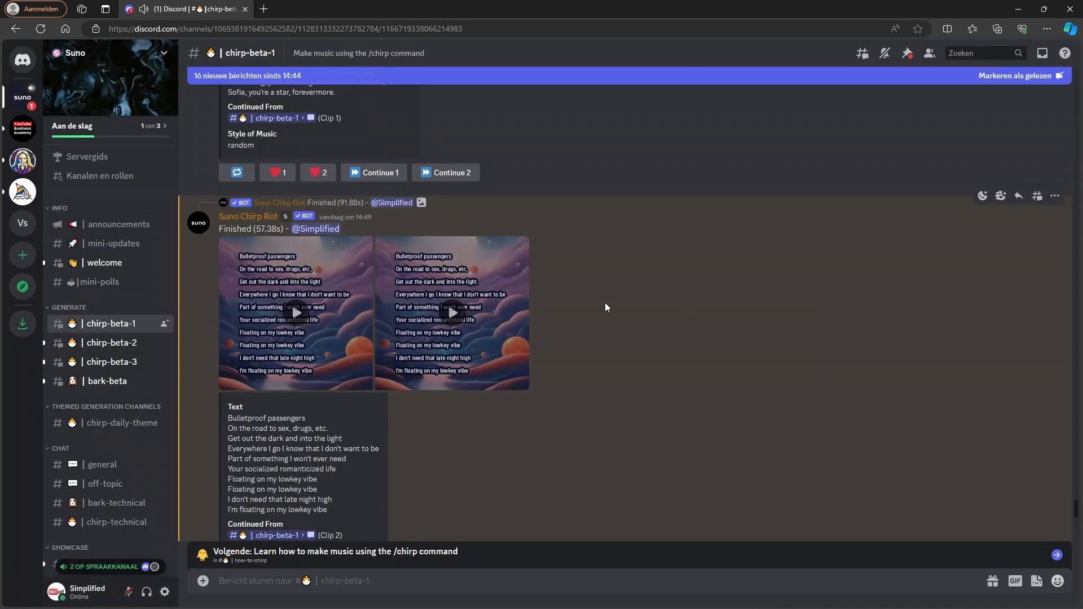
{"action": "mouse_move", "coordinate": [470, 346]}
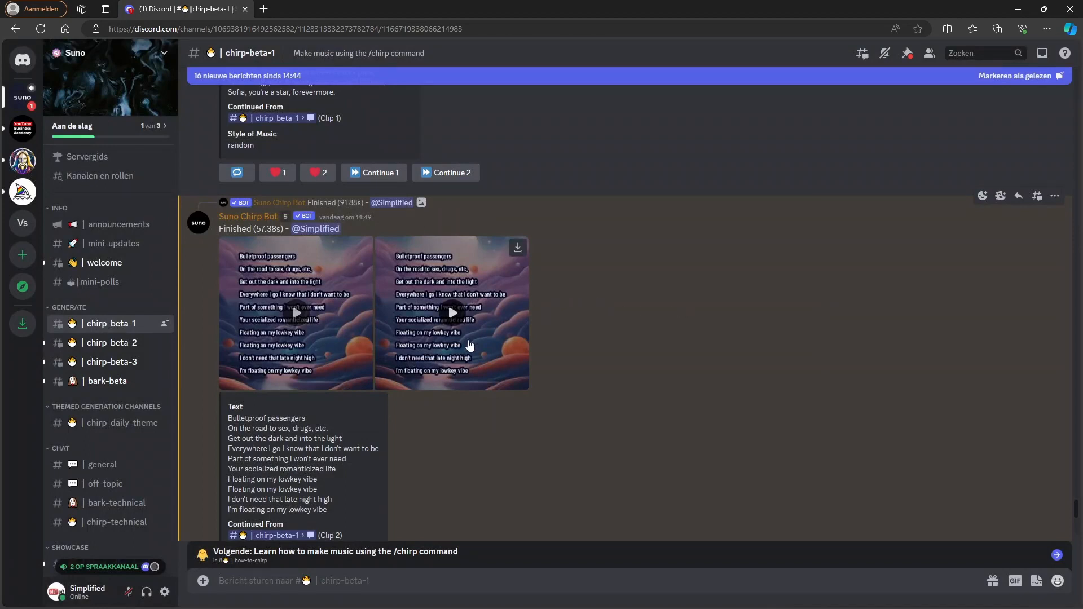
{"action": "mouse_move", "coordinate": [470, 313]}
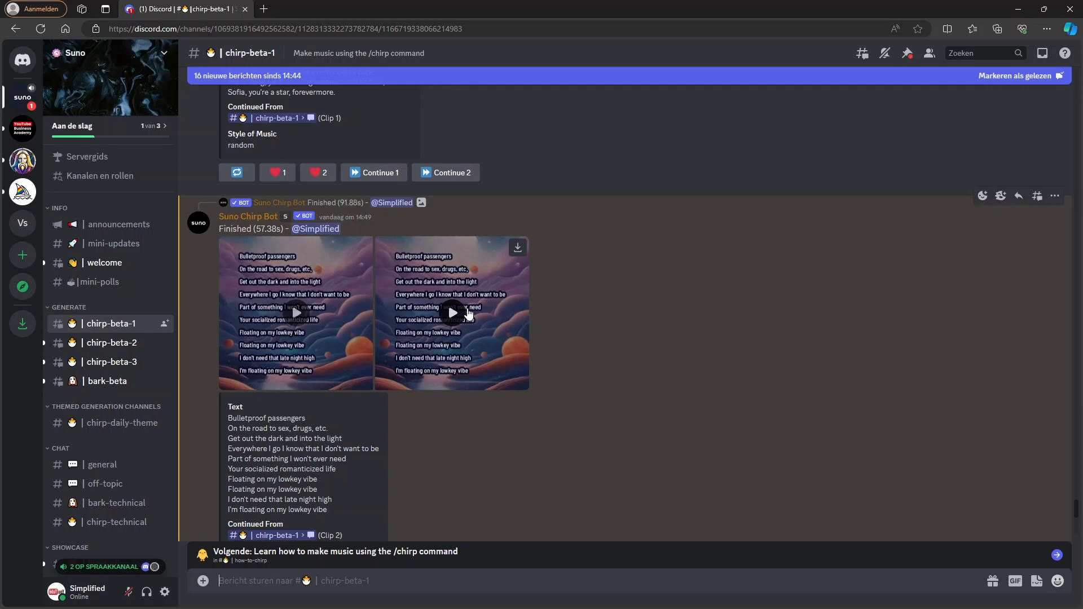
{"action": "mouse_move", "coordinate": [468, 346]}
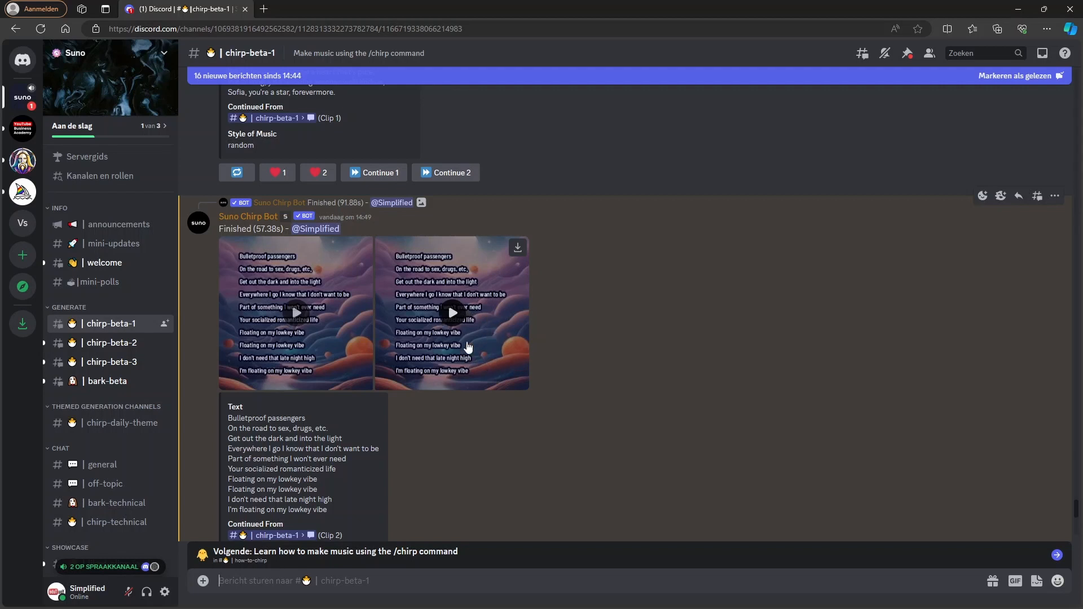
{"action": "mouse_move", "coordinate": [400, 260]}
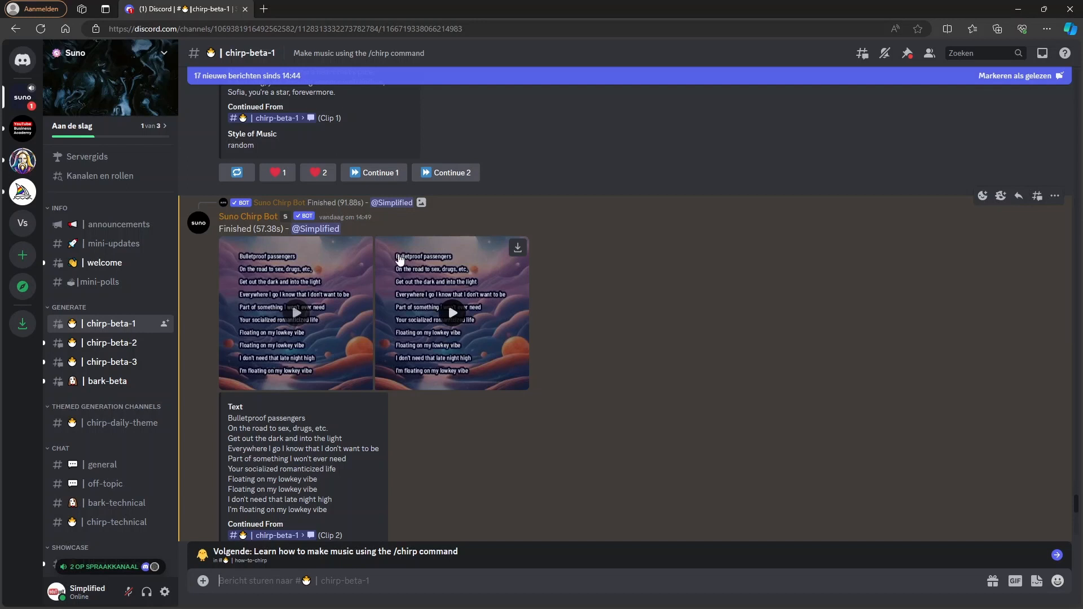
{"action": "mouse_move", "coordinate": [455, 264]}
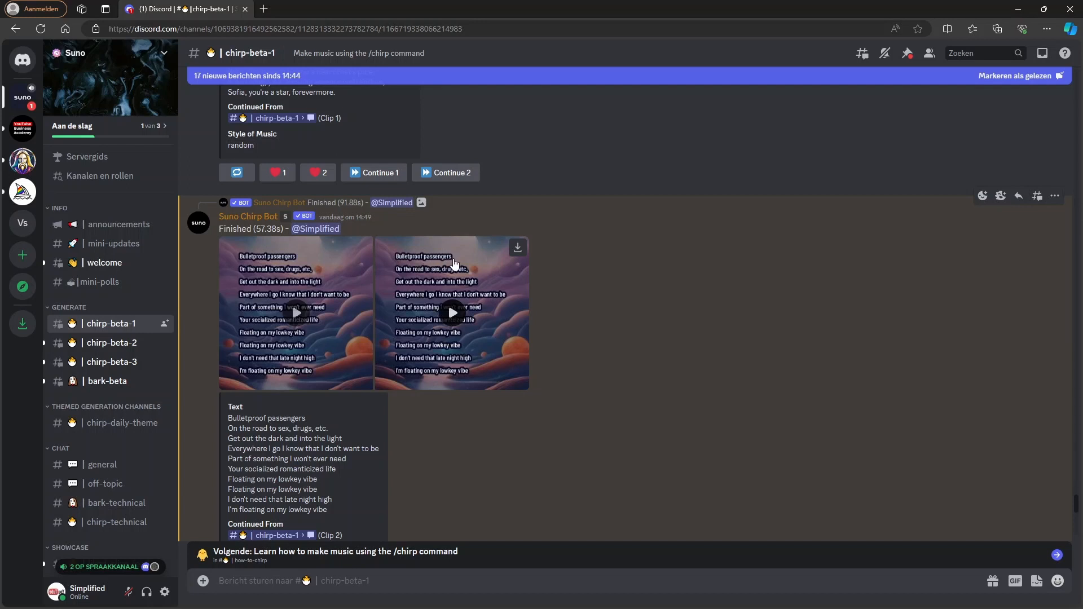
{"action": "mouse_move", "coordinate": [469, 278]}
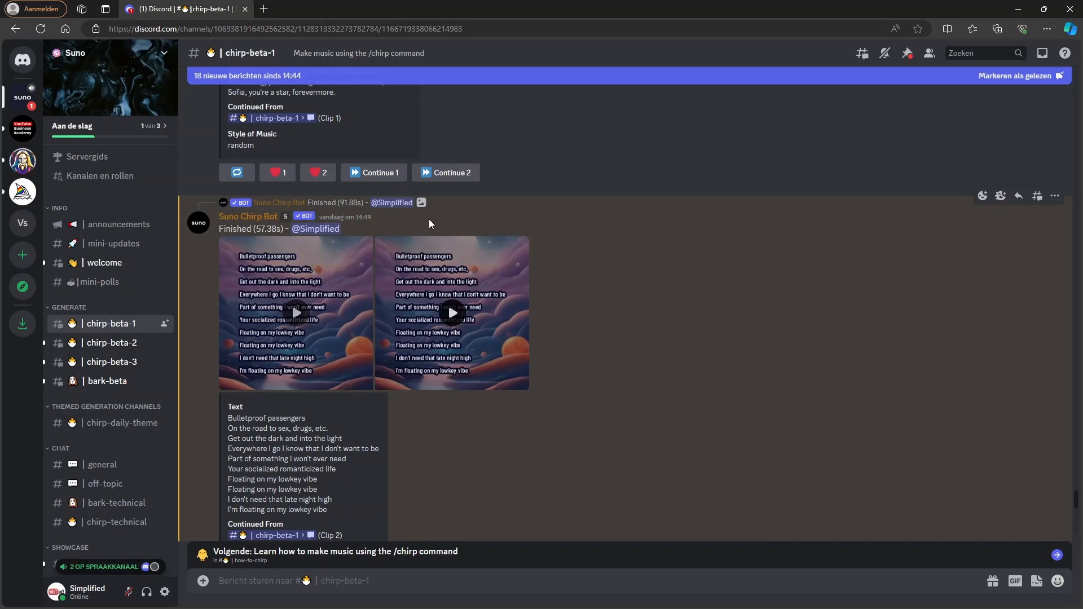
{"action": "mouse_move", "coordinate": [451, 290]}
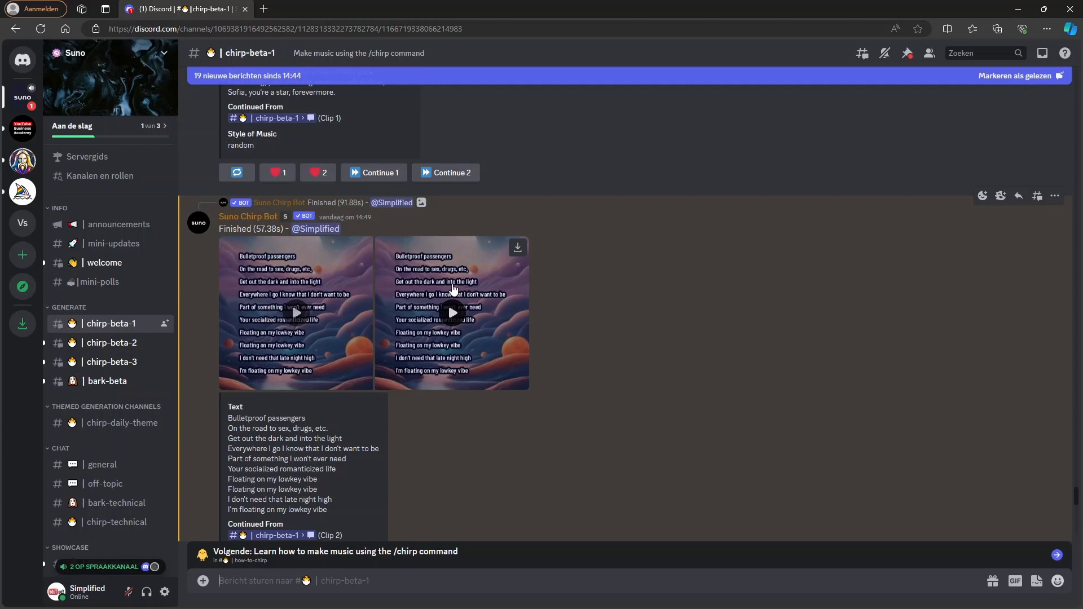
{"action": "mouse_move", "coordinate": [525, 311]}
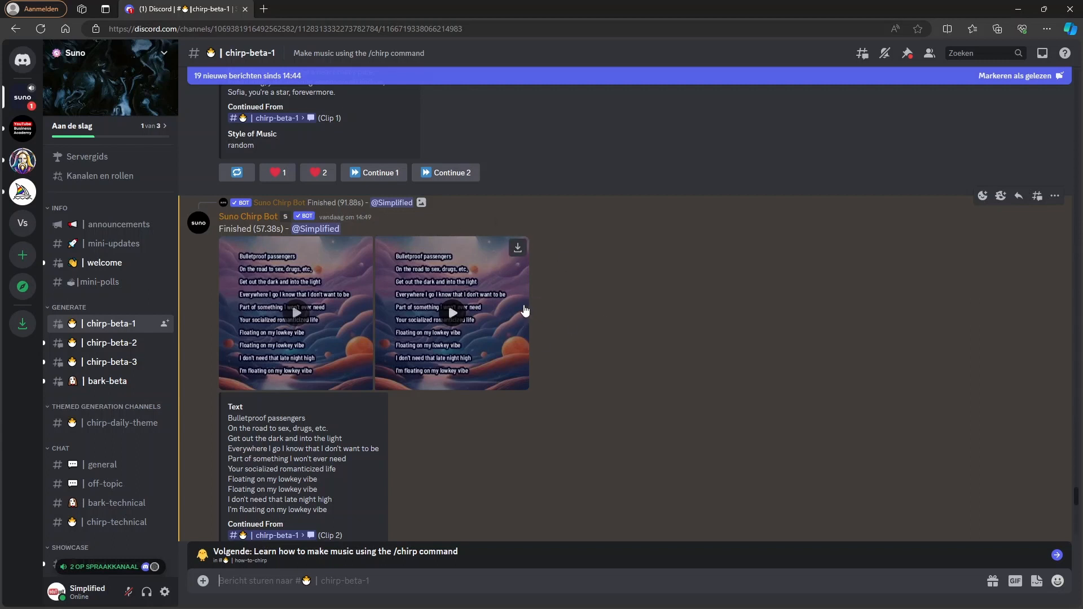
{"action": "mouse_move", "coordinate": [524, 304]}
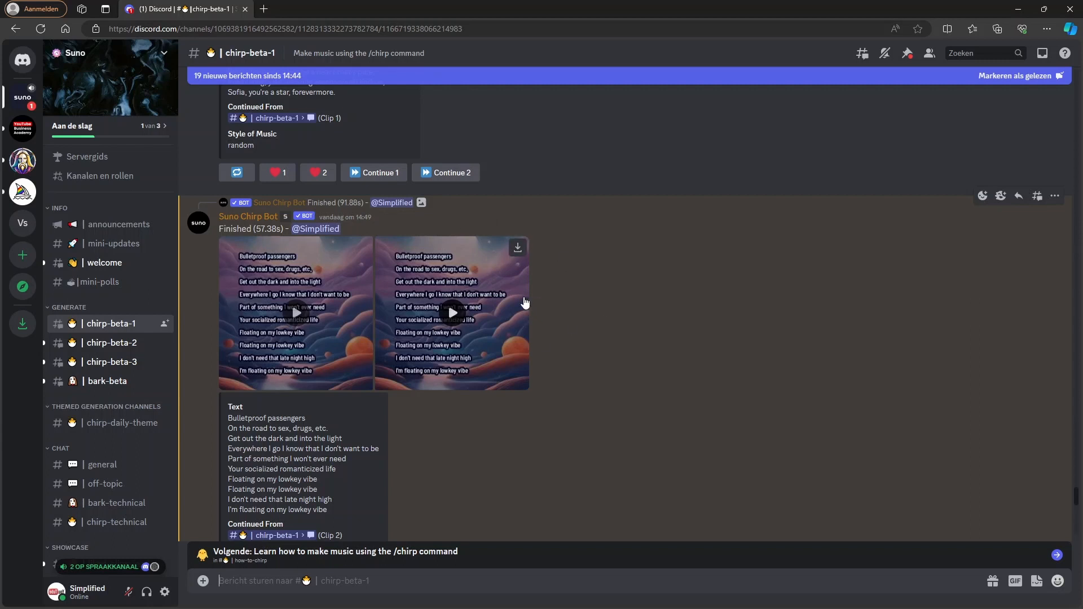
{"action": "mouse_move", "coordinate": [454, 309]}
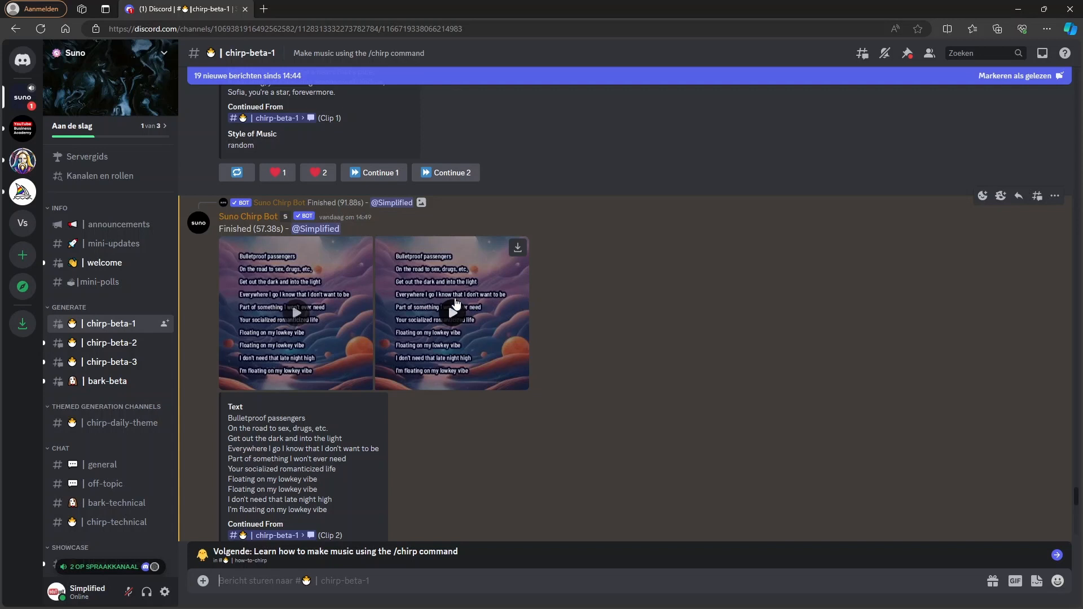
{"action": "mouse_move", "coordinate": [429, 302]}
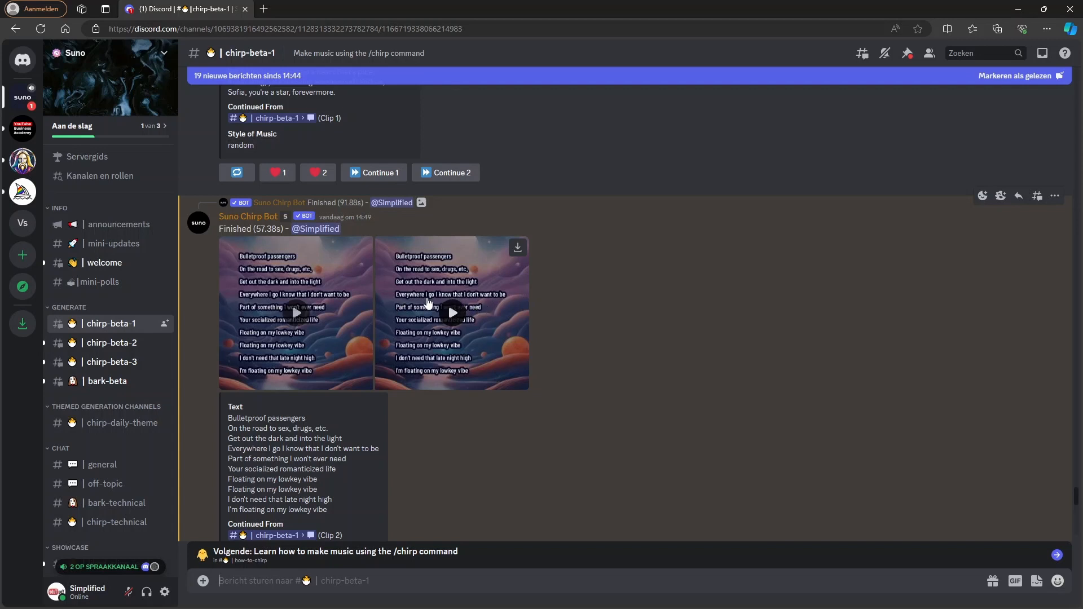
{"action": "mouse_move", "coordinate": [608, 350]}
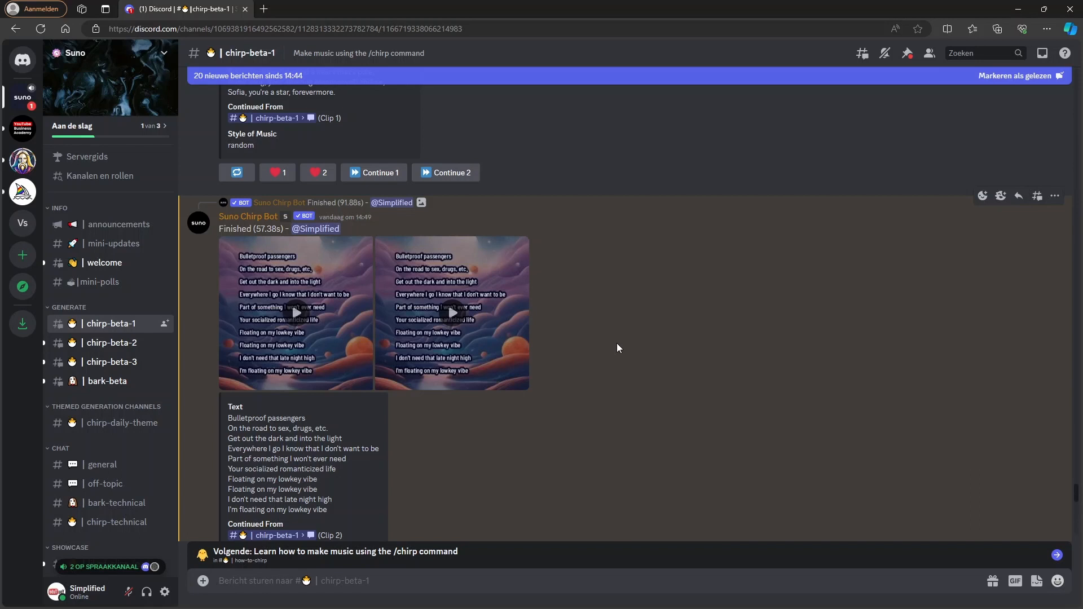
{"action": "mouse_move", "coordinate": [606, 340]}
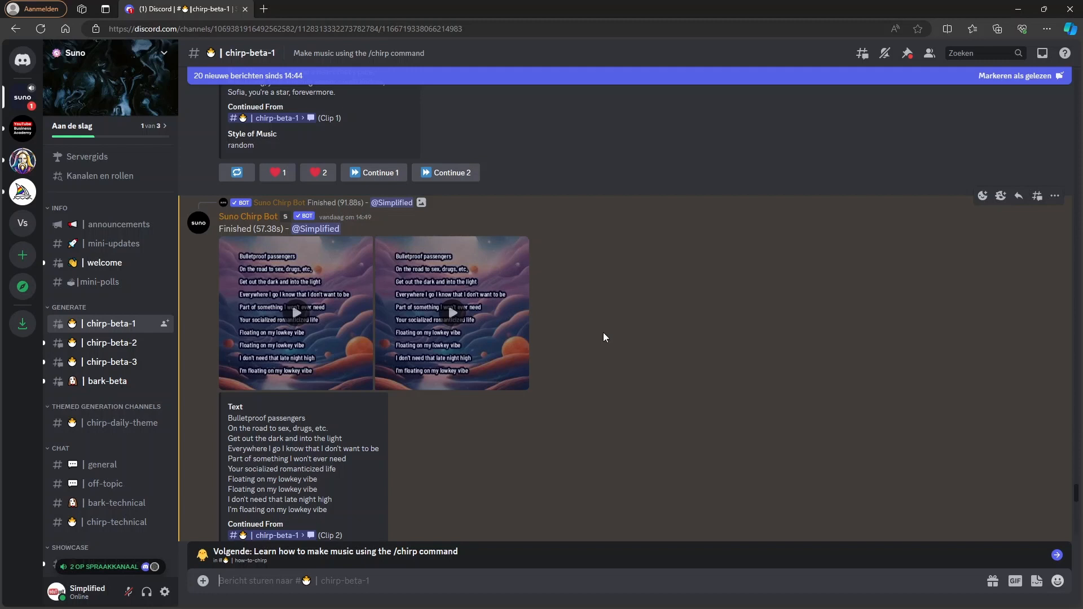
{"action": "mouse_move", "coordinate": [667, 348]}
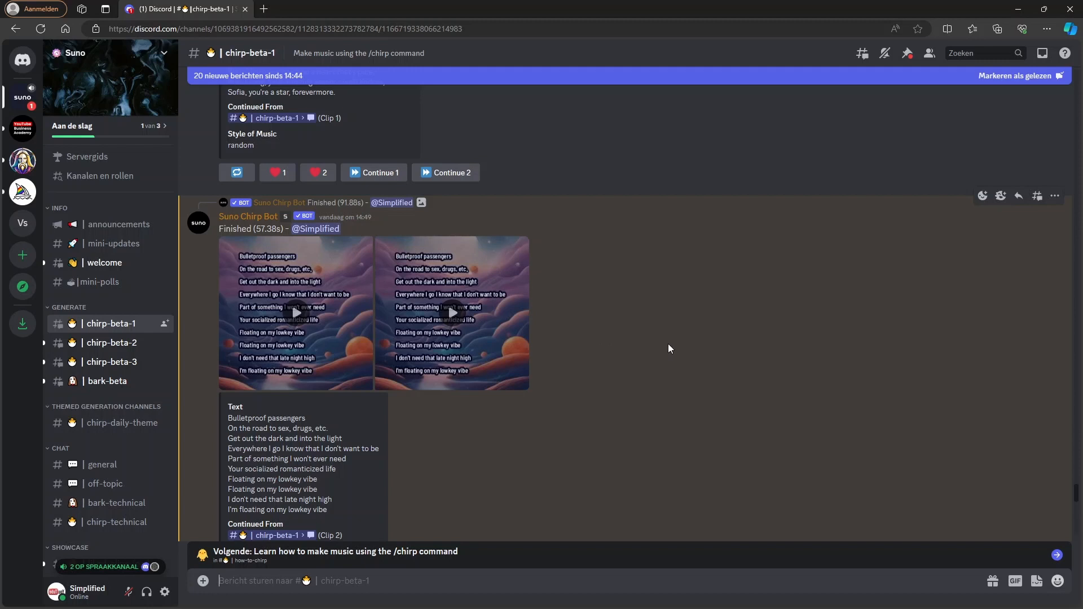